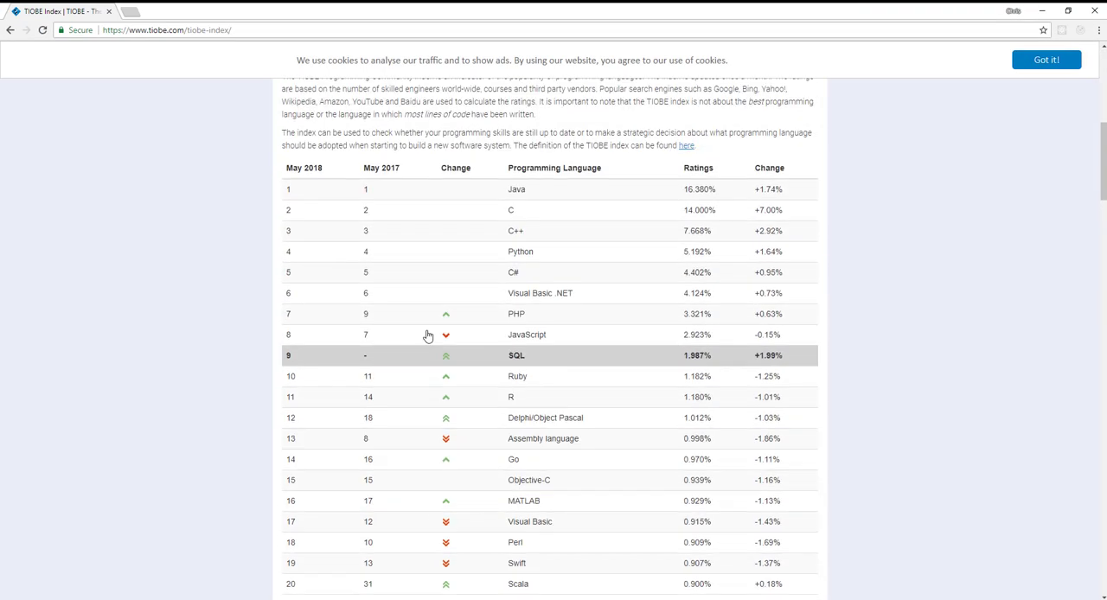
pyautogui.moveTo(392, 232)
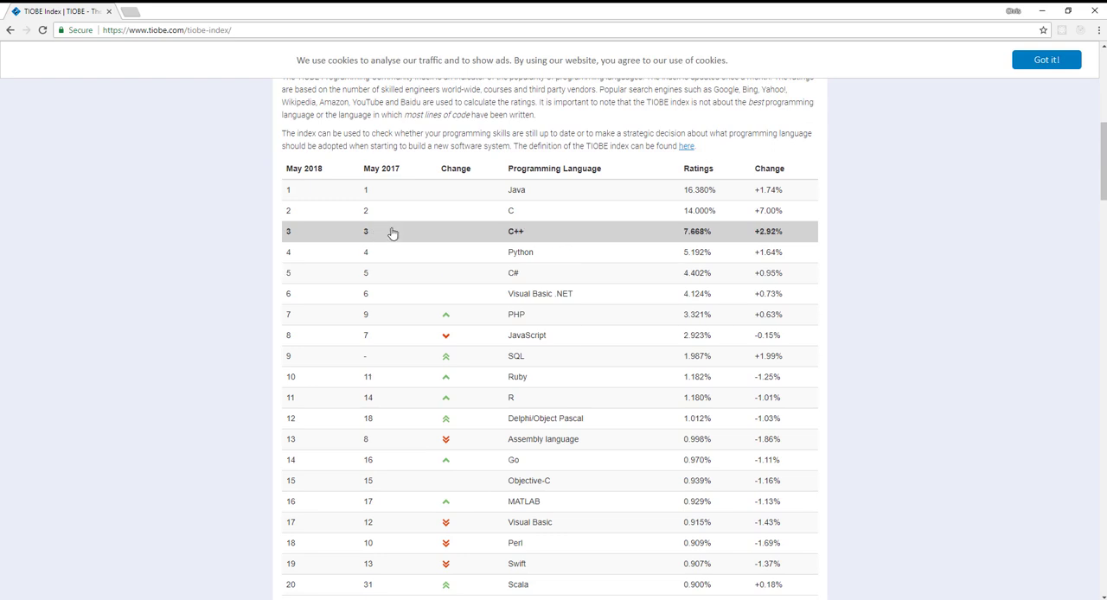
pyautogui.moveTo(549, 272)
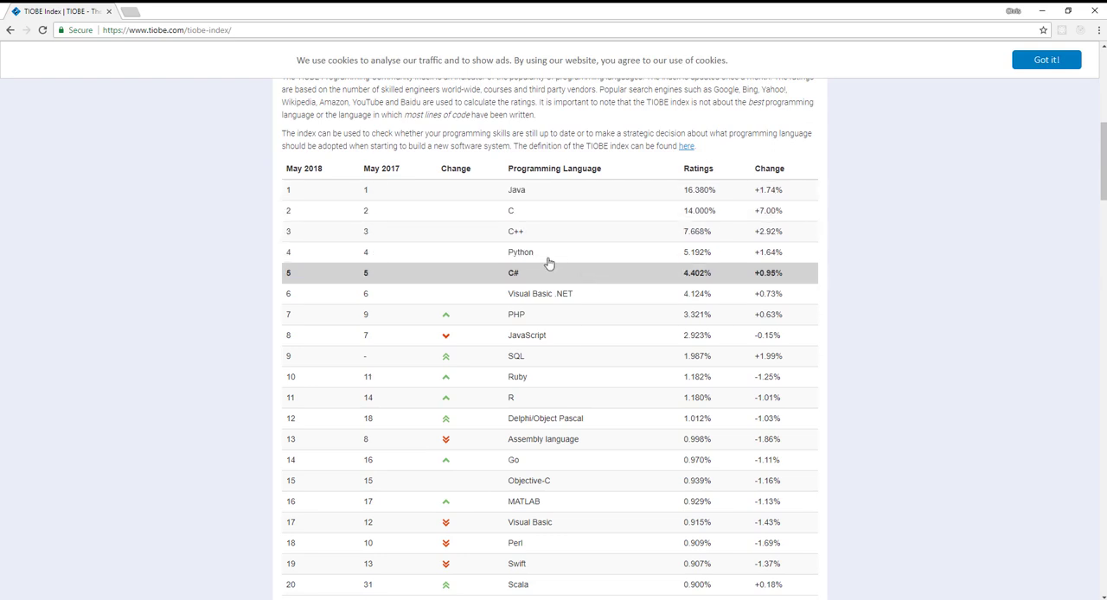
pyautogui.moveTo(940, 243)
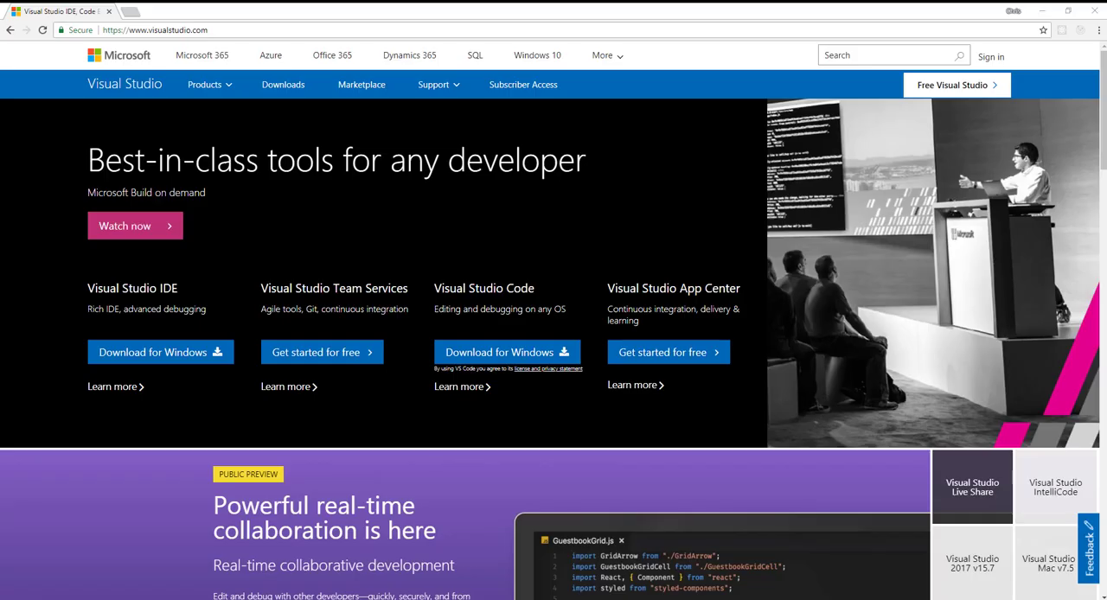
# - Scroll the Visual Studio homepage down to the App Center and Team Services sections
pyautogui.scroll(-3)
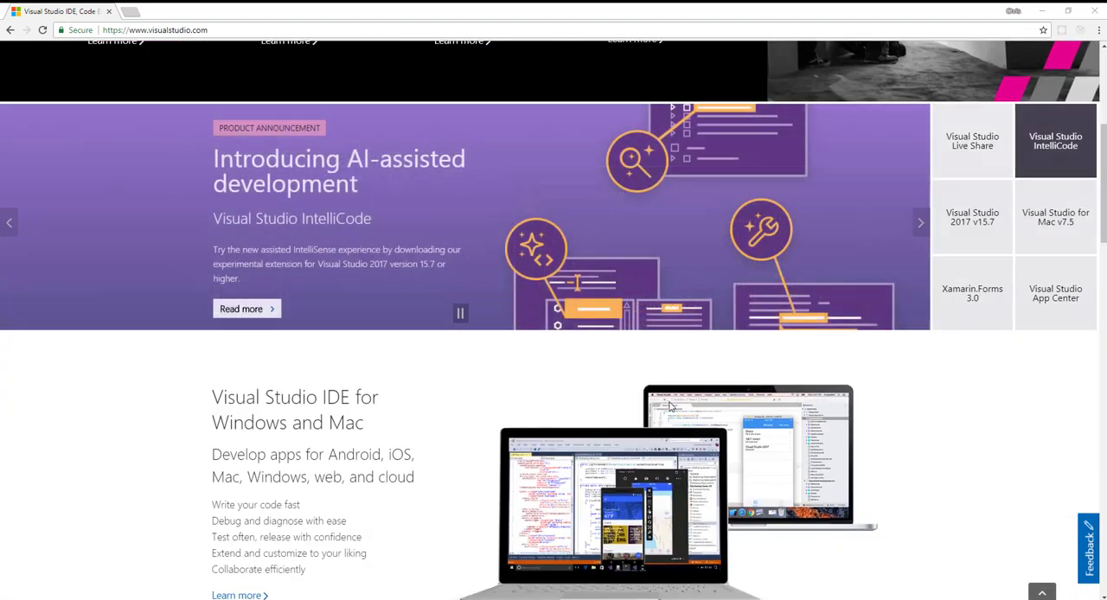
pyautogui.scroll(-3)
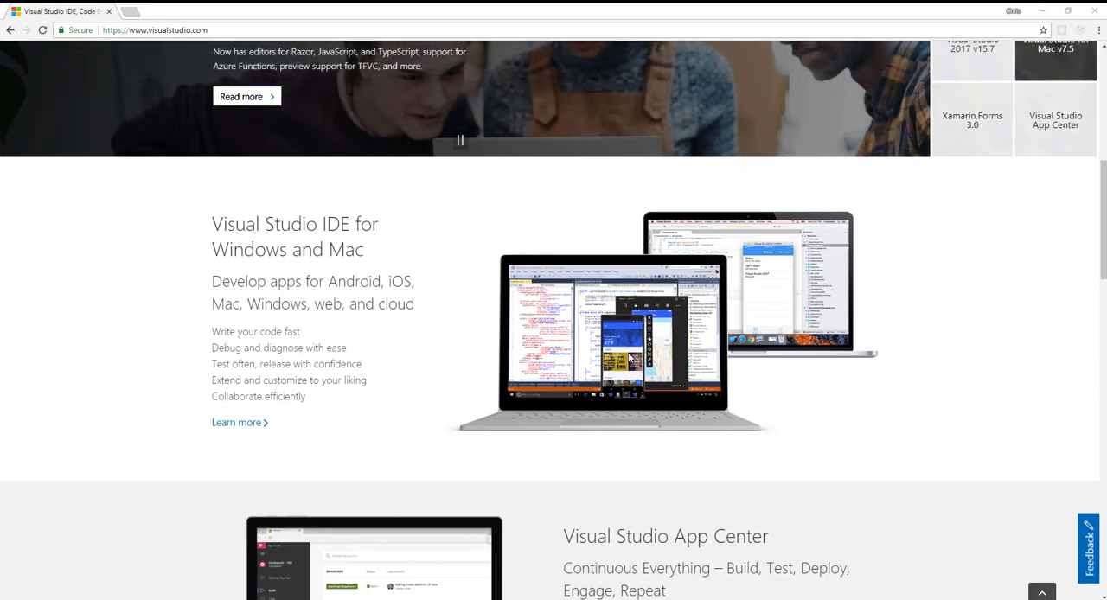
pyautogui.scroll(-3)
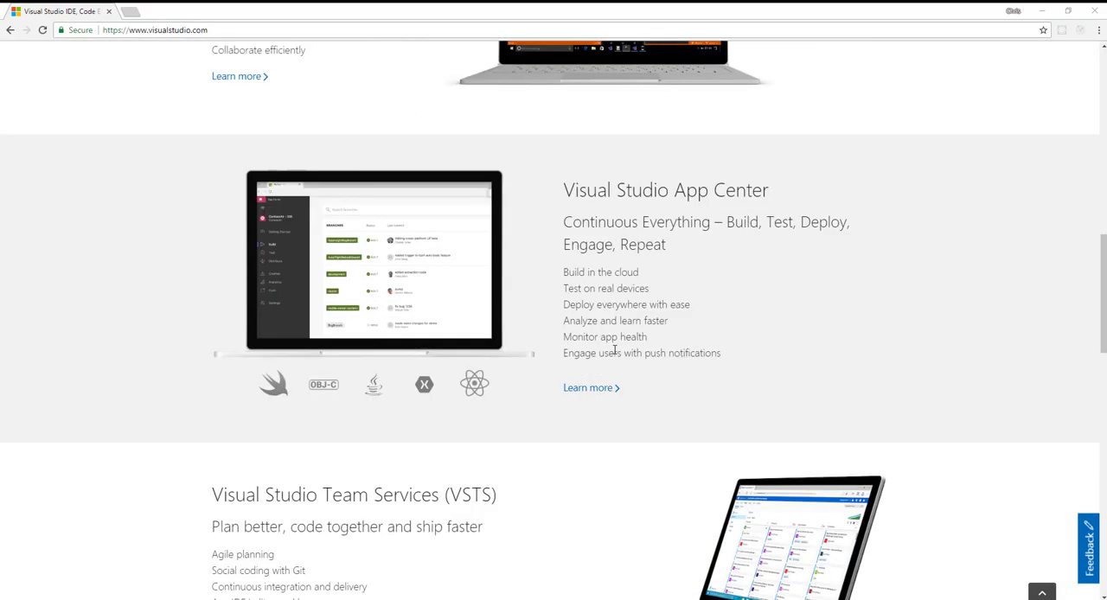
pyautogui.moveTo(632, 398)
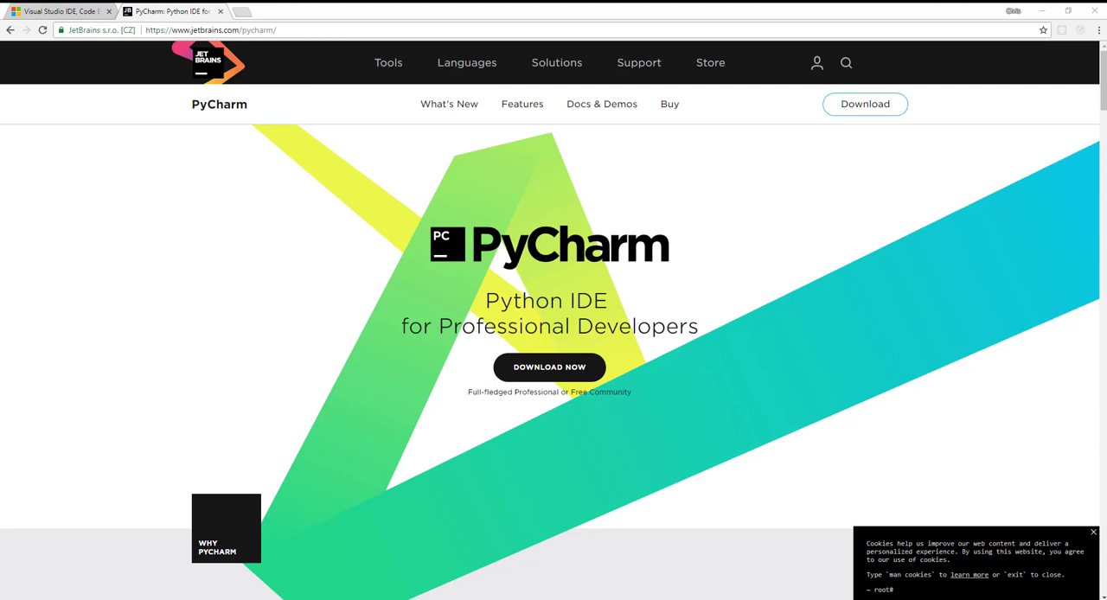
# - Scroll through PyCharm's feature sections, then go to stackoverflow.com from the address bar
pyautogui.scroll(-3)
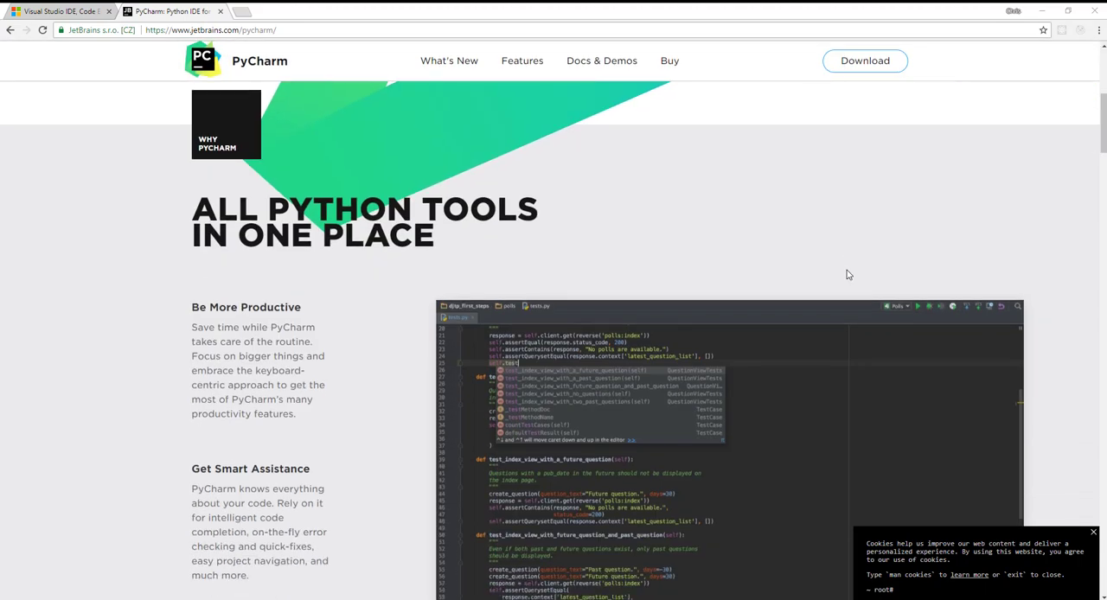
pyautogui.scroll(-3)
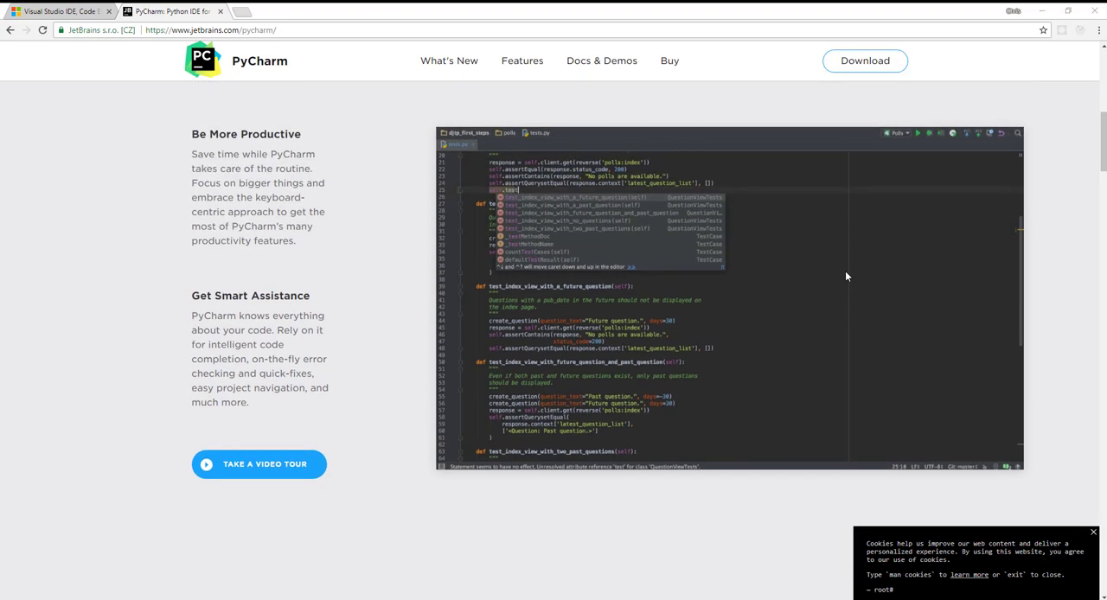
pyautogui.scroll(-3)
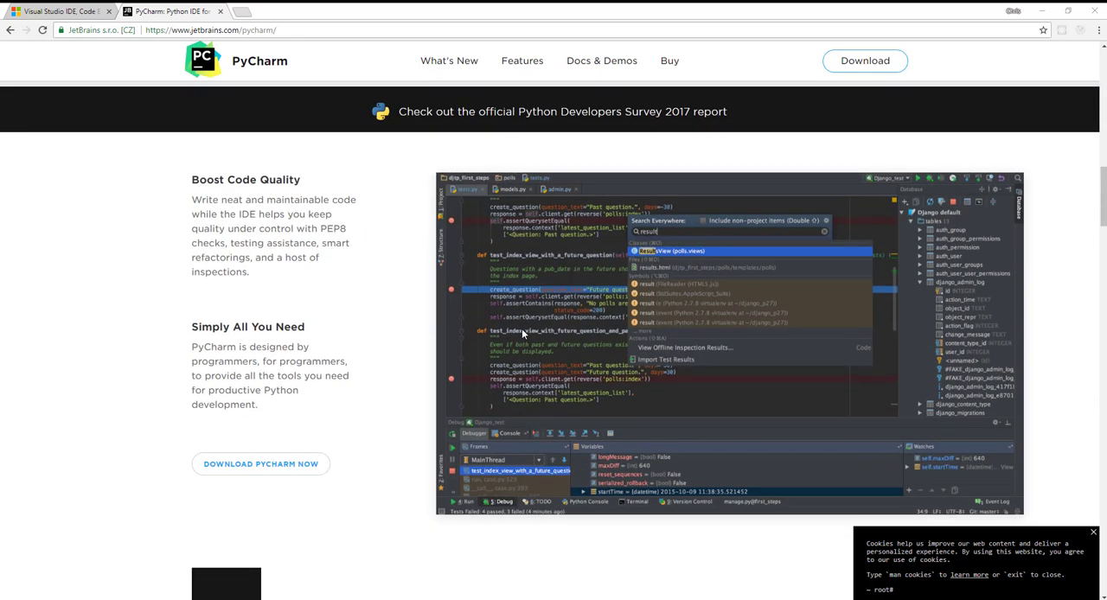
pyautogui.moveTo(575, 331)
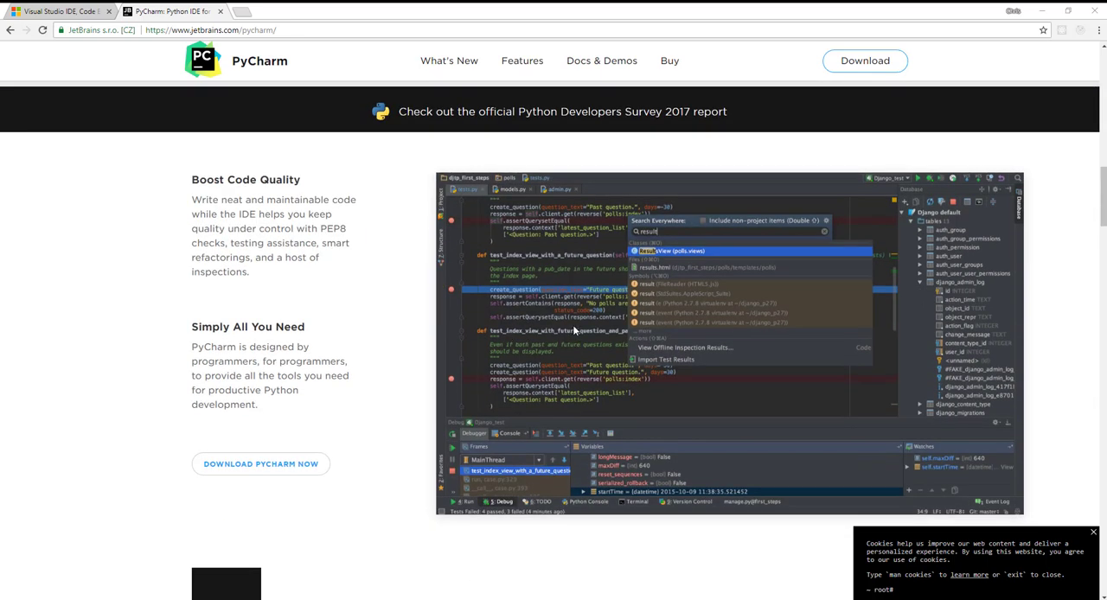
pyautogui.moveTo(573, 332)
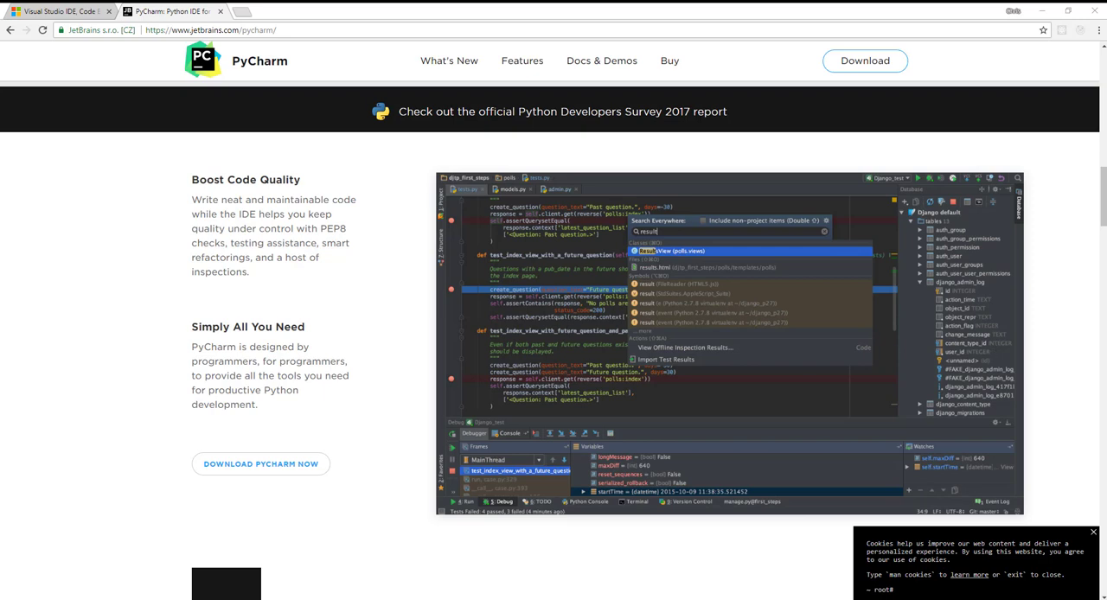
pyautogui.click(56, 11)
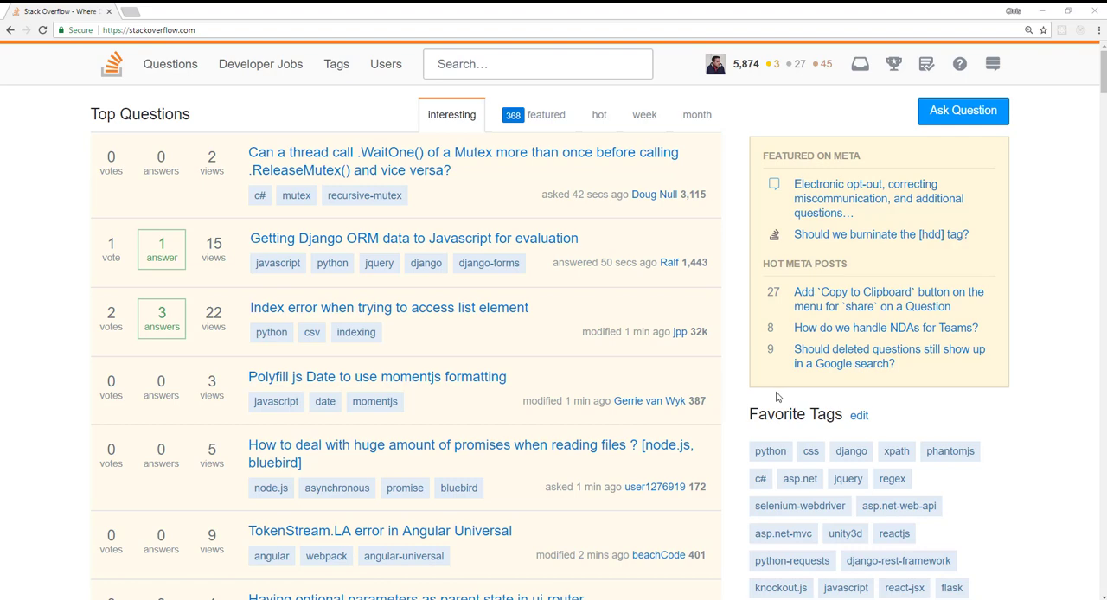
pyautogui.moveTo(886, 403)
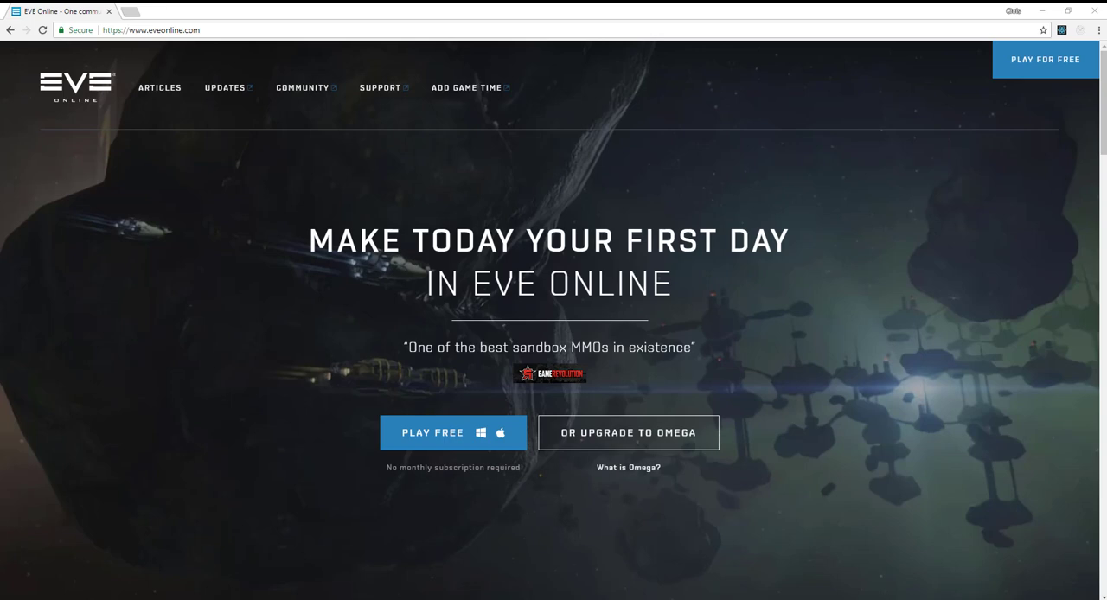
pyautogui.moveTo(900, 211)
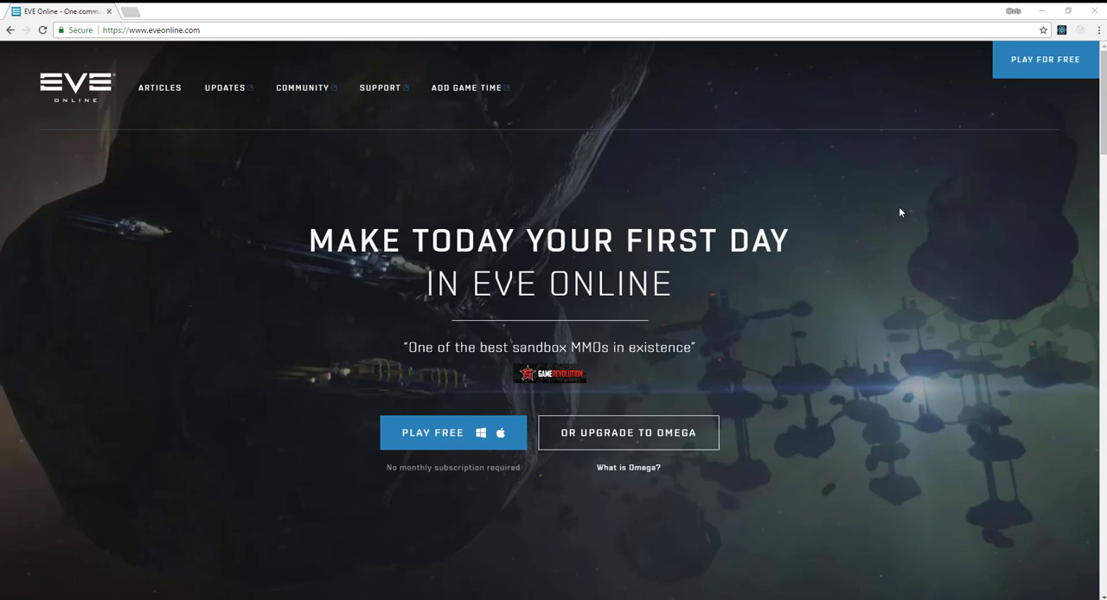
pyautogui.moveTo(980, 233)
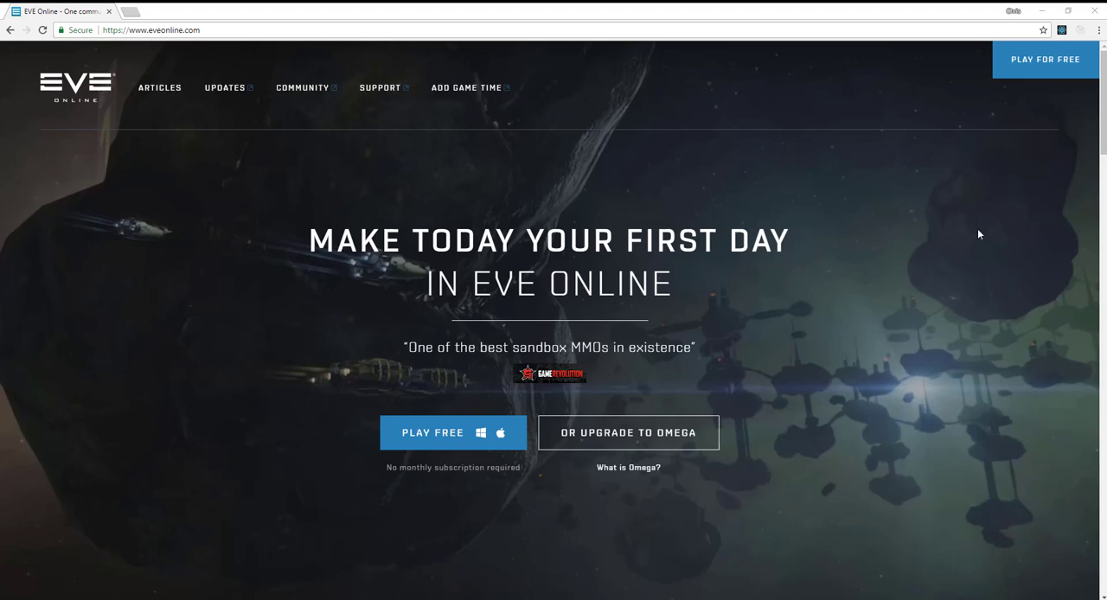
pyautogui.moveTo(972, 240)
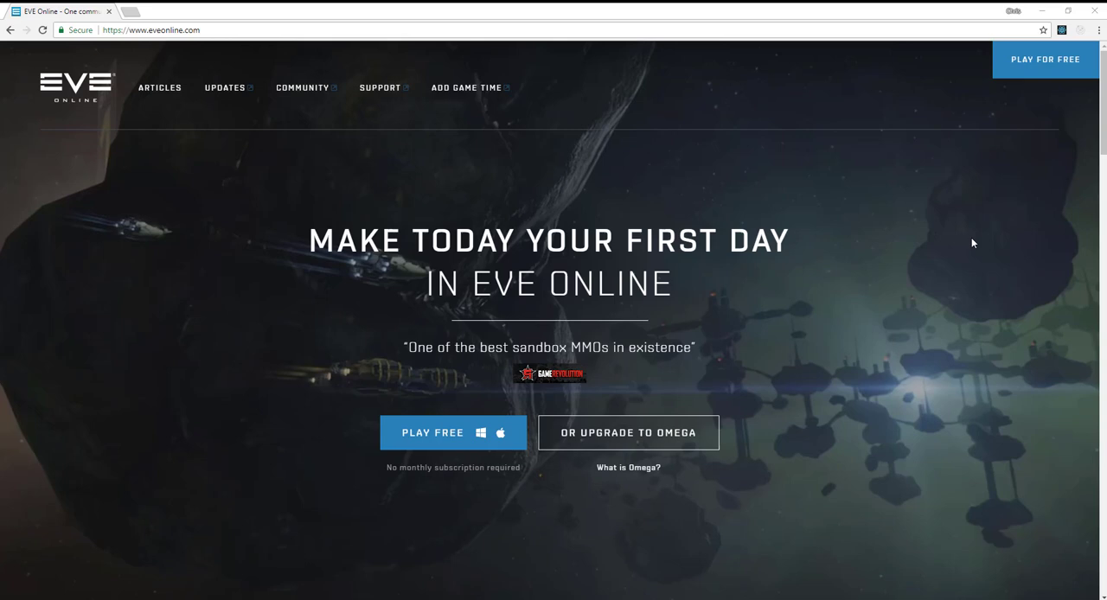
pyautogui.moveTo(974, 246)
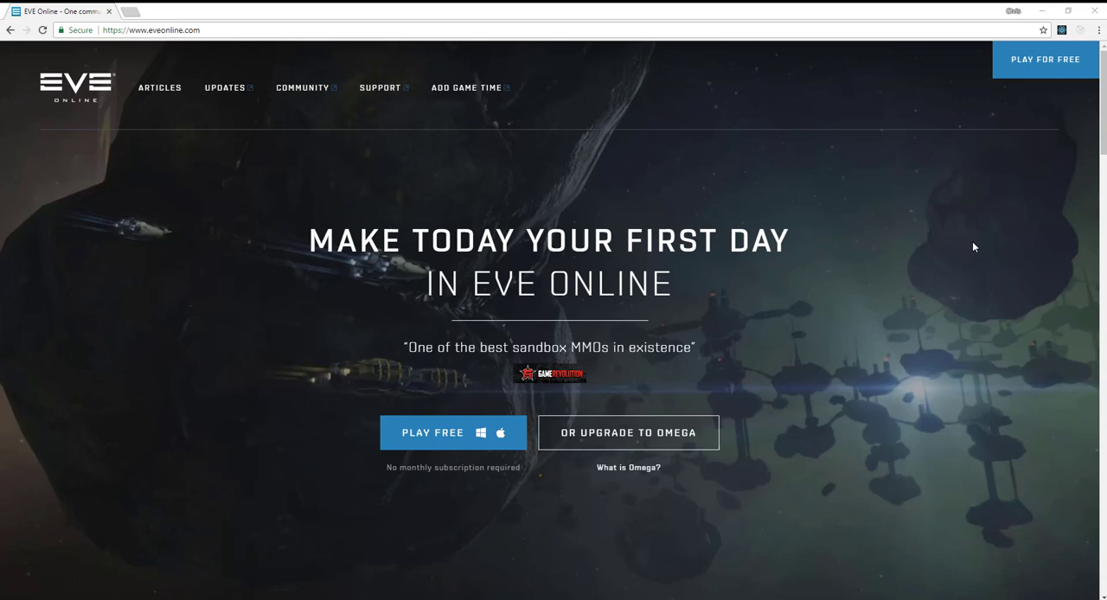
pyautogui.moveTo(976, 247)
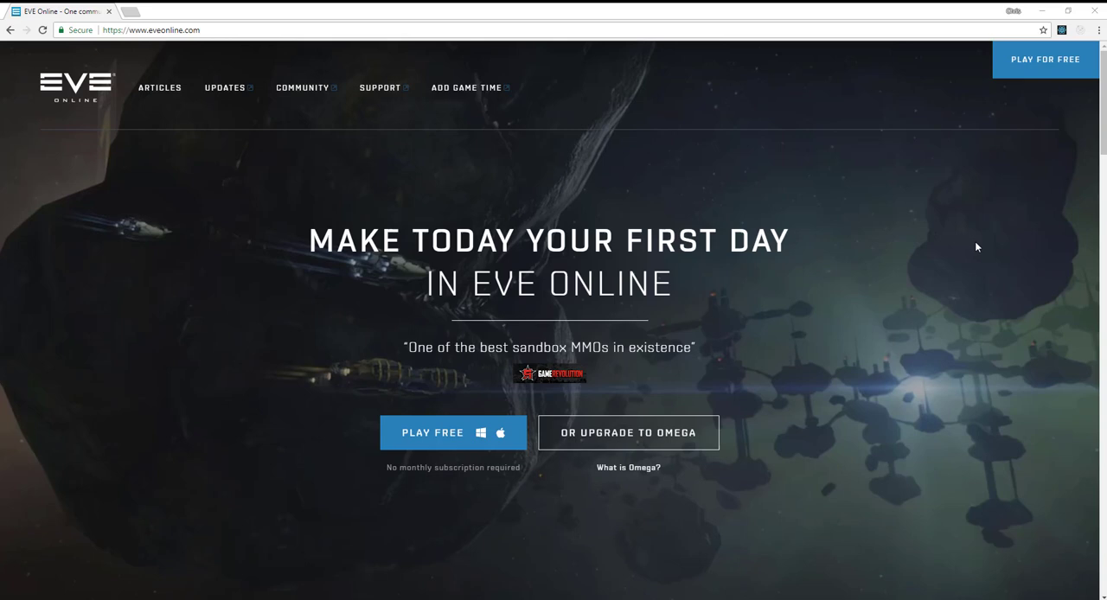
pyautogui.moveTo(1096, 267)
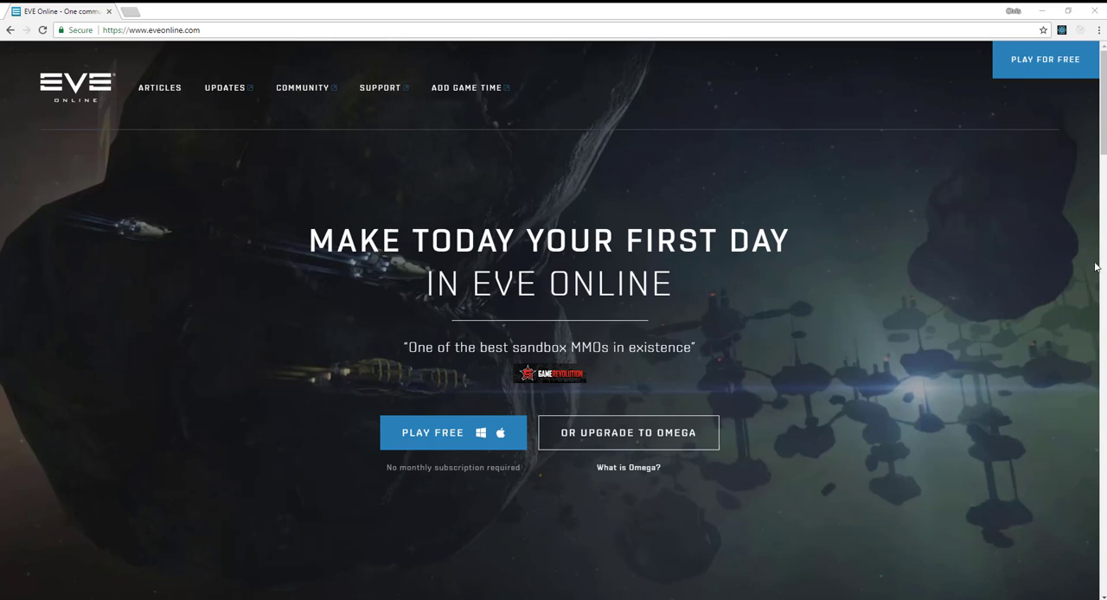
pyautogui.moveTo(854, 278)
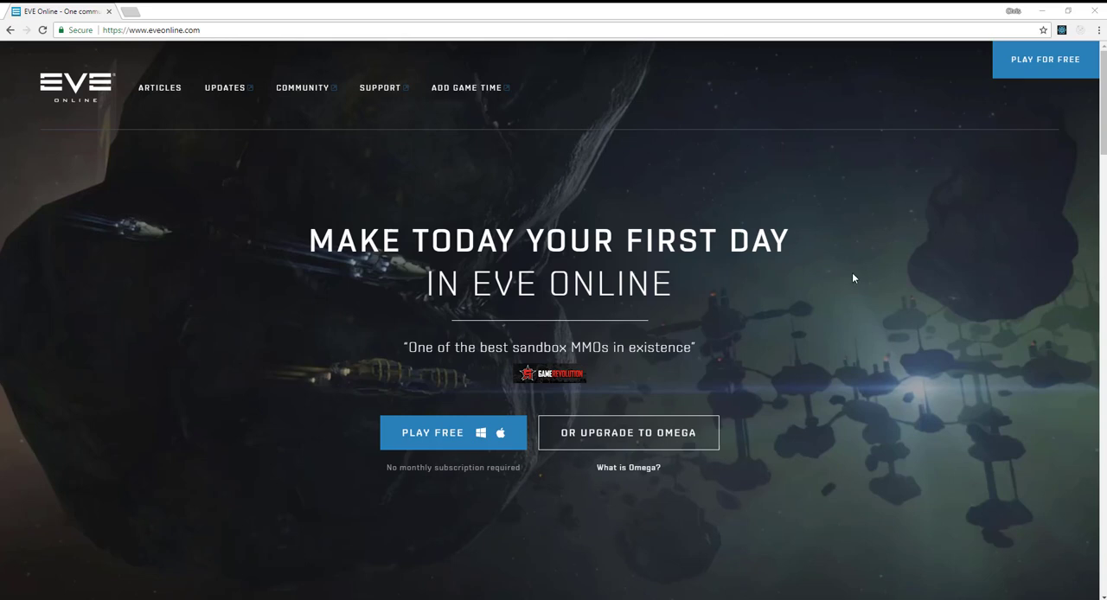
pyautogui.moveTo(823, 295)
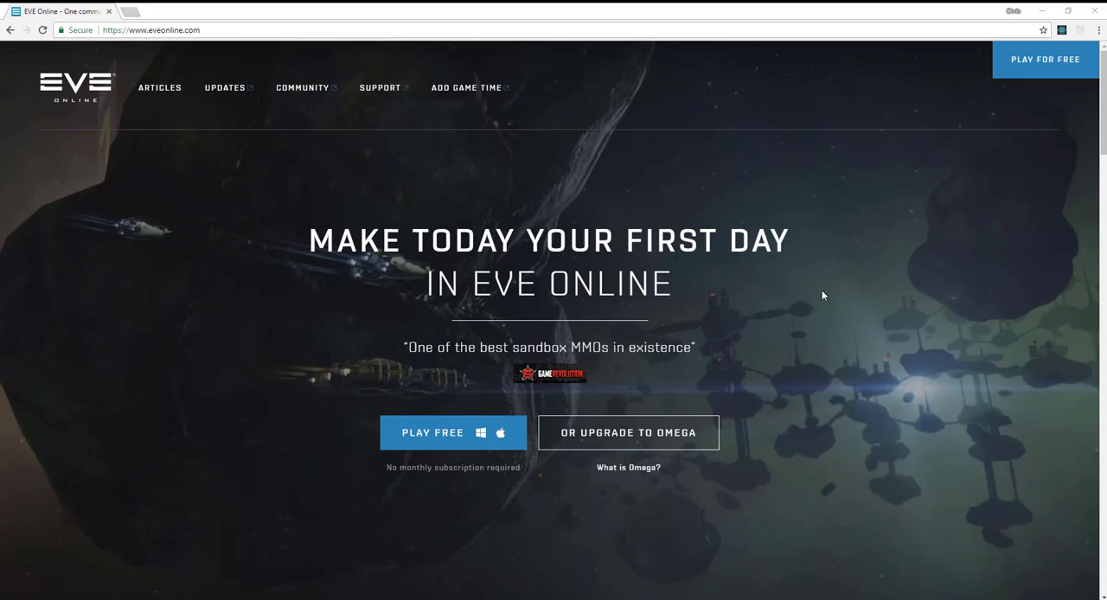
pyautogui.moveTo(843, 269)
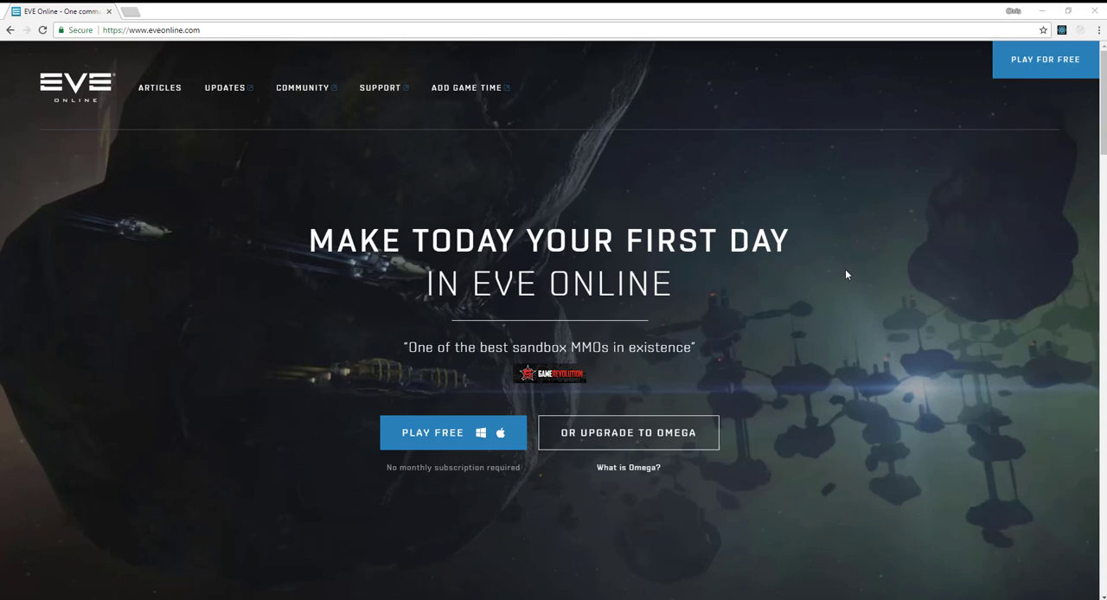
pyautogui.moveTo(812, 350)
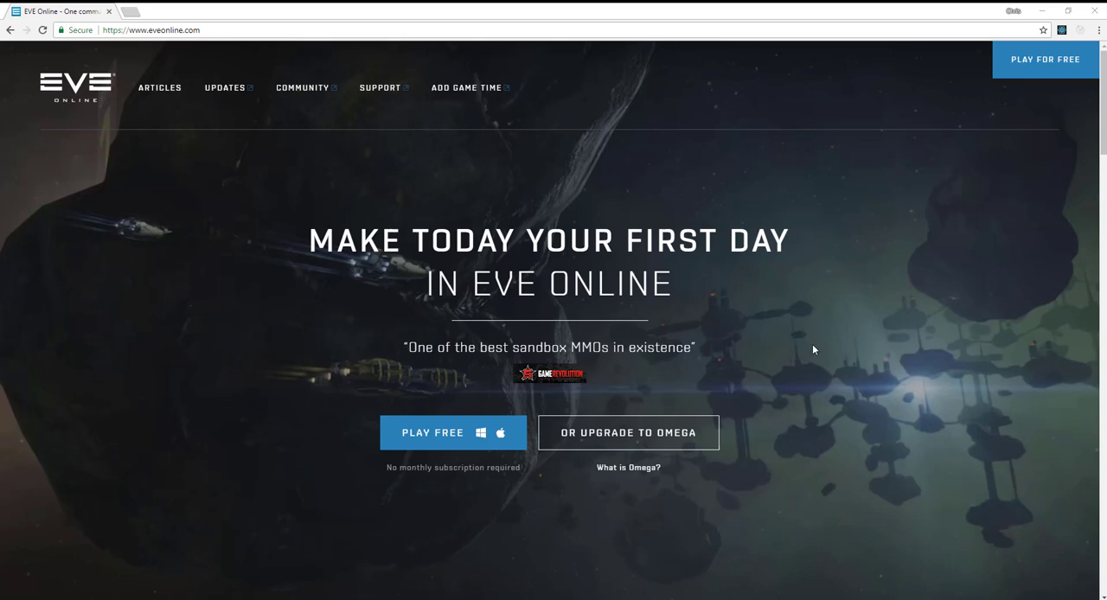
pyautogui.moveTo(813, 350)
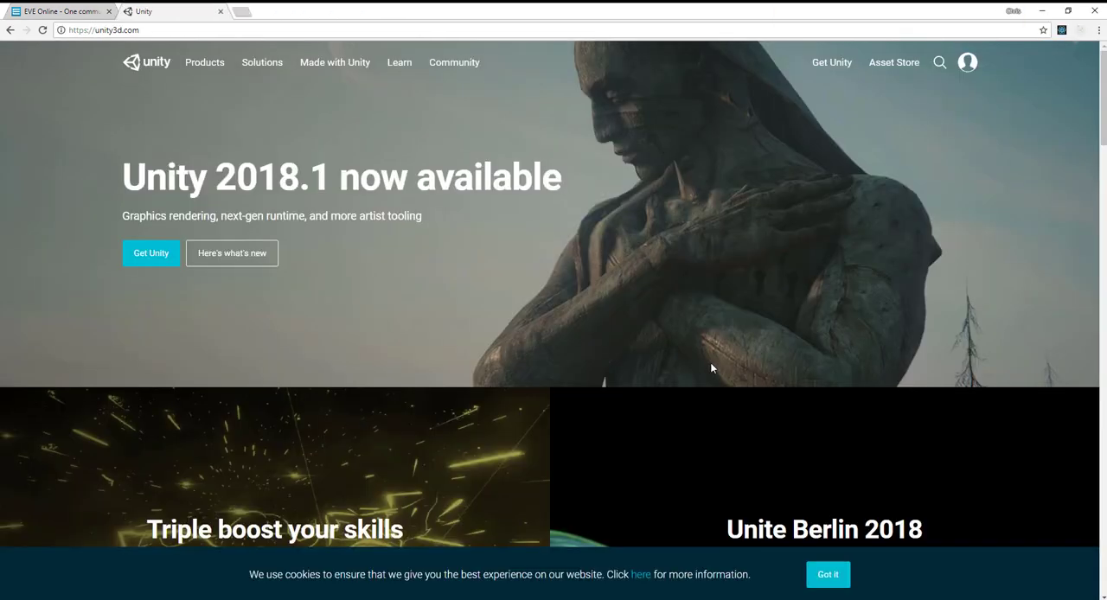
pyautogui.moveTo(604, 358)
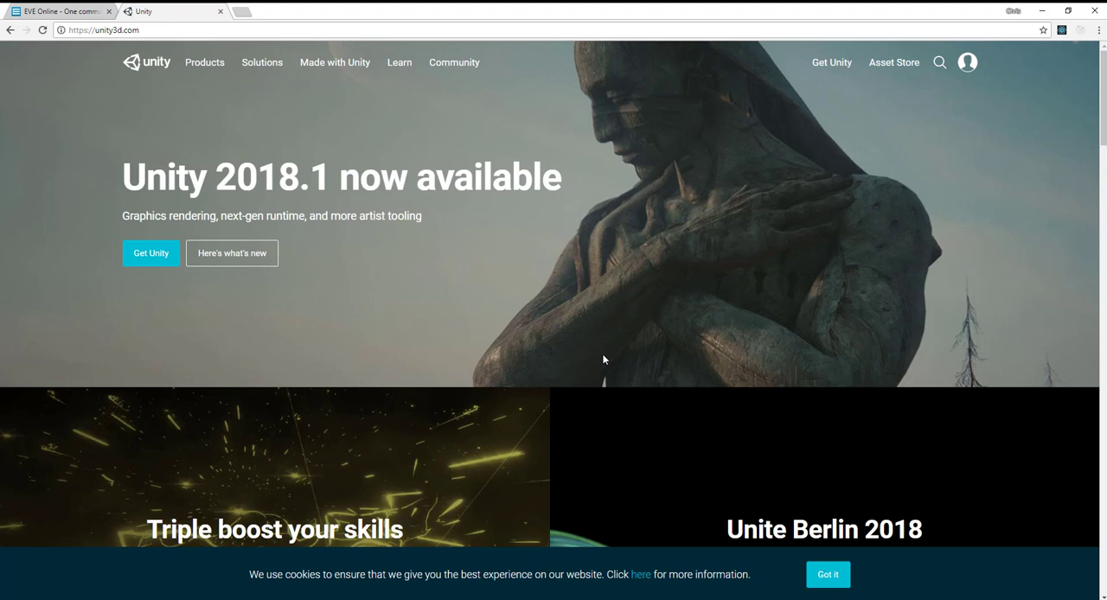
pyautogui.moveTo(600, 362)
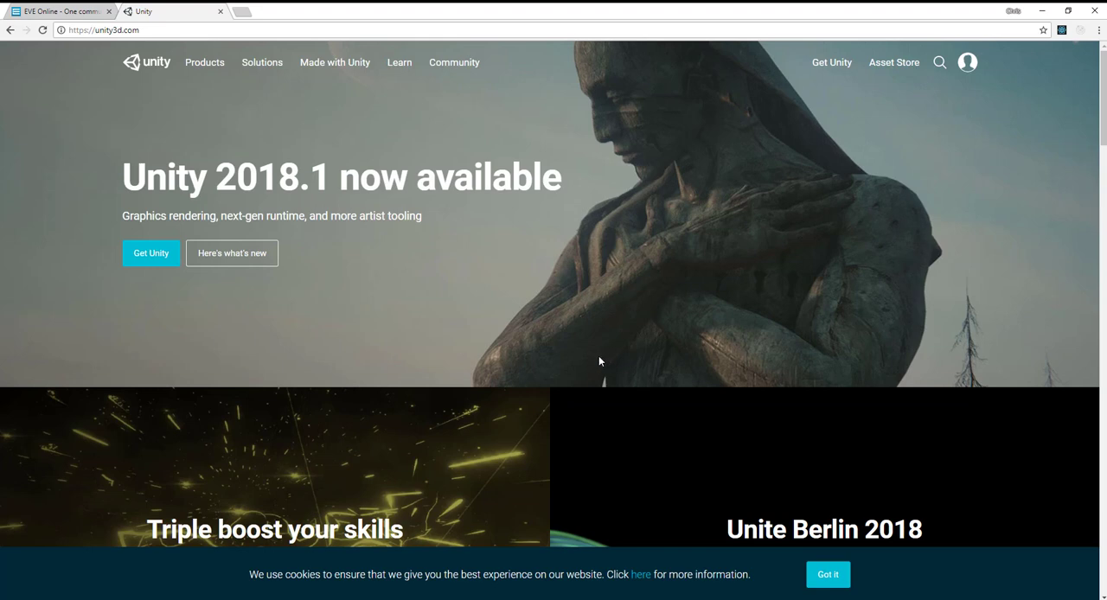
pyautogui.moveTo(618, 365)
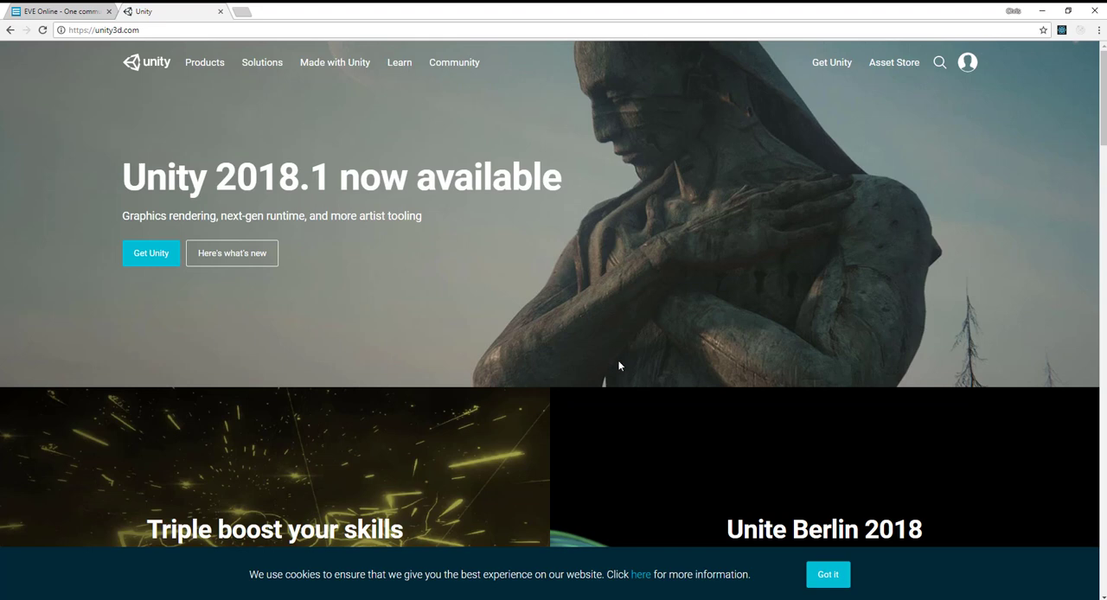
pyautogui.moveTo(619, 363)
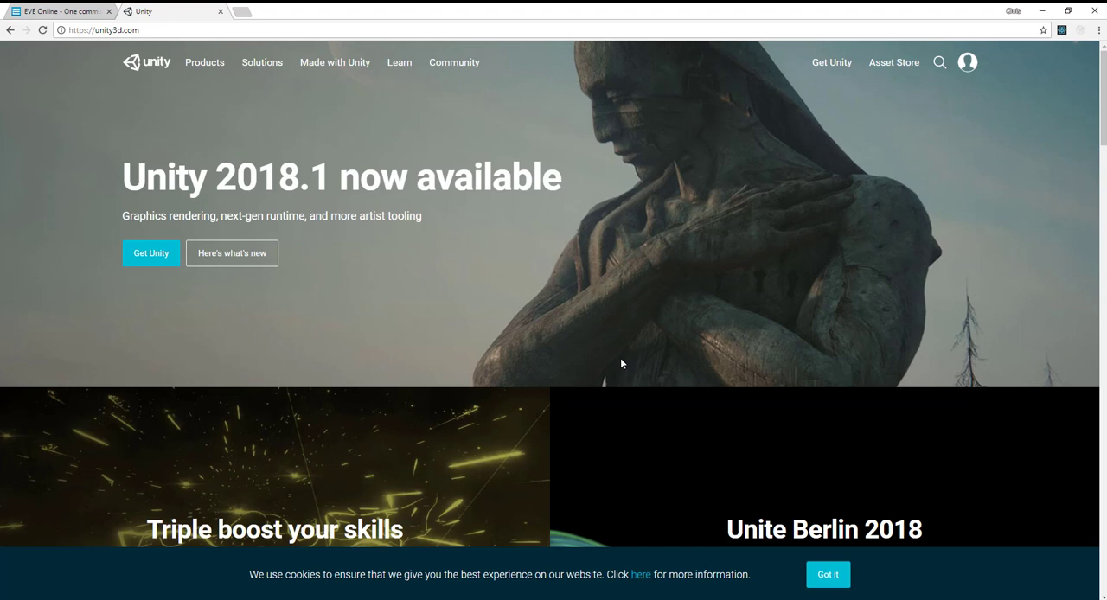
pyautogui.moveTo(634, 363)
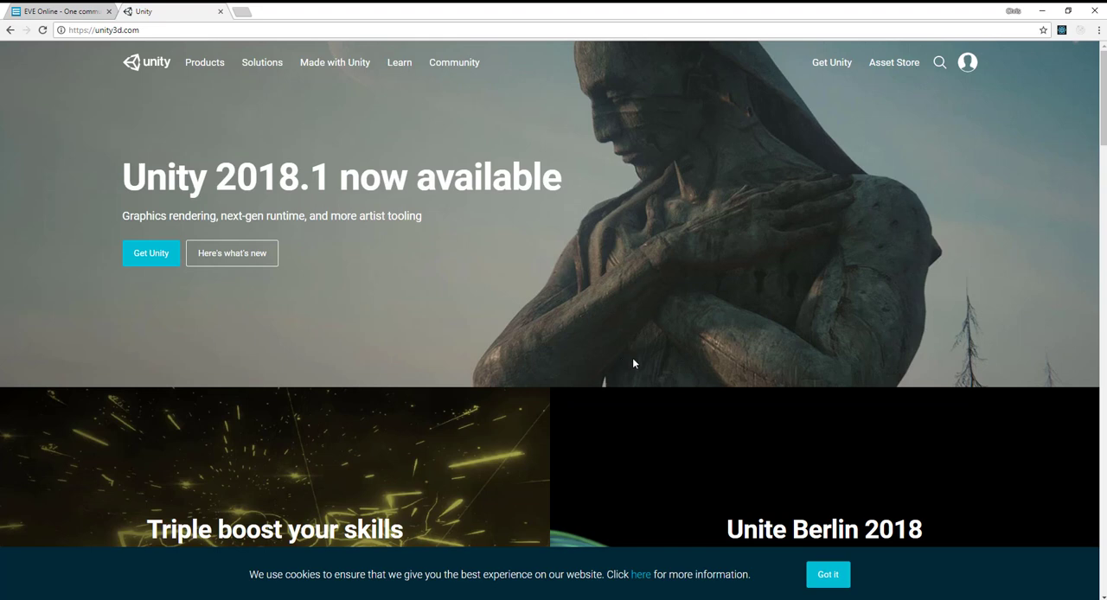
pyautogui.moveTo(662, 366)
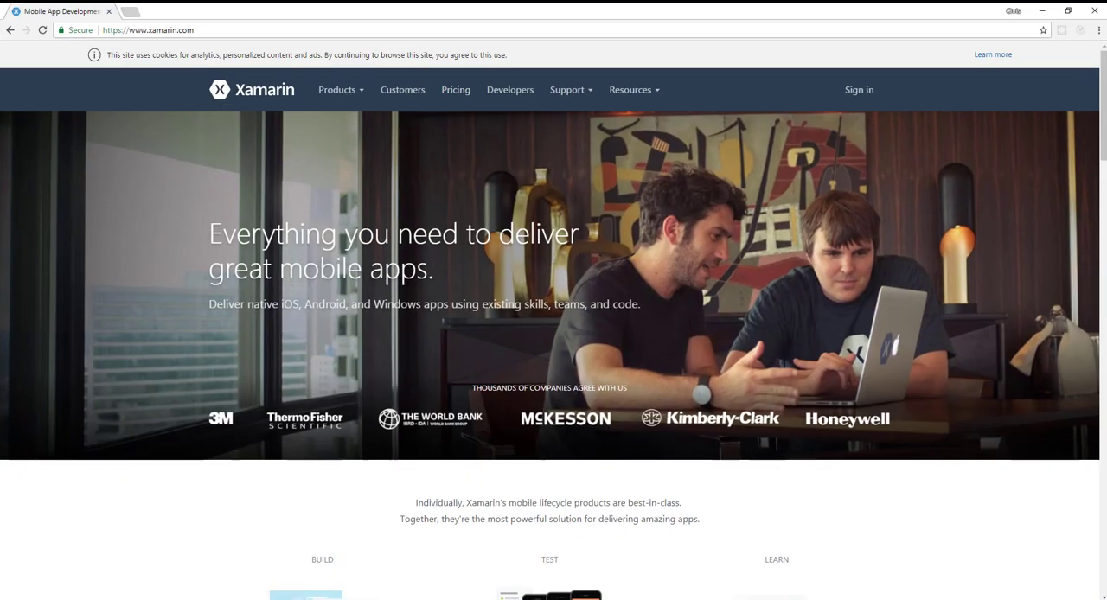
# - Browse Xamarin's Build, Test, Learn sections and customer logos, then reach the Kivy homepage
pyautogui.scroll(-3)
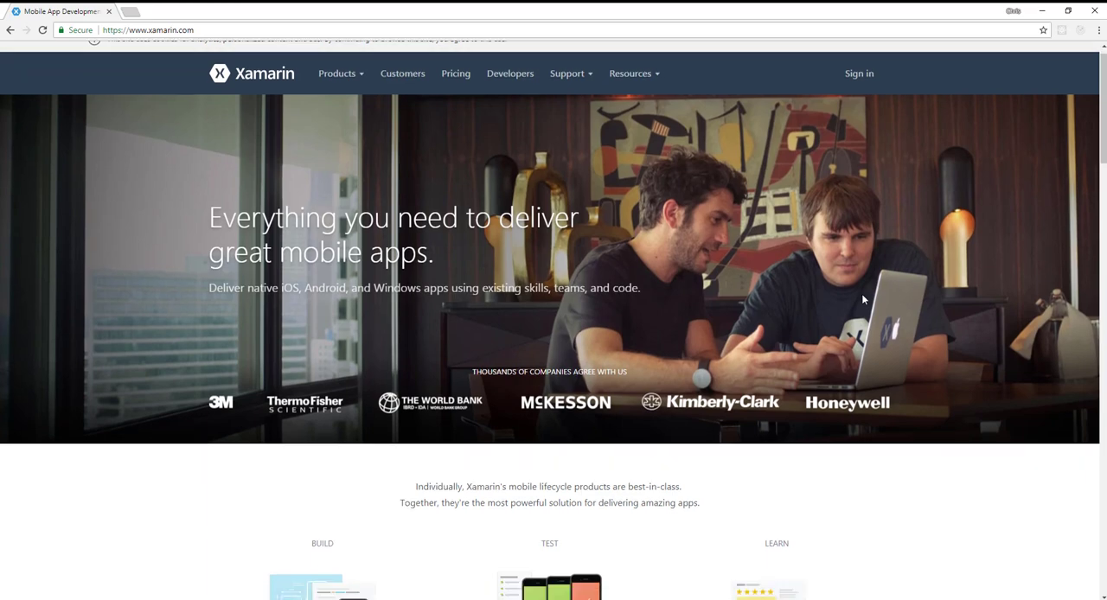
pyautogui.scroll(-3)
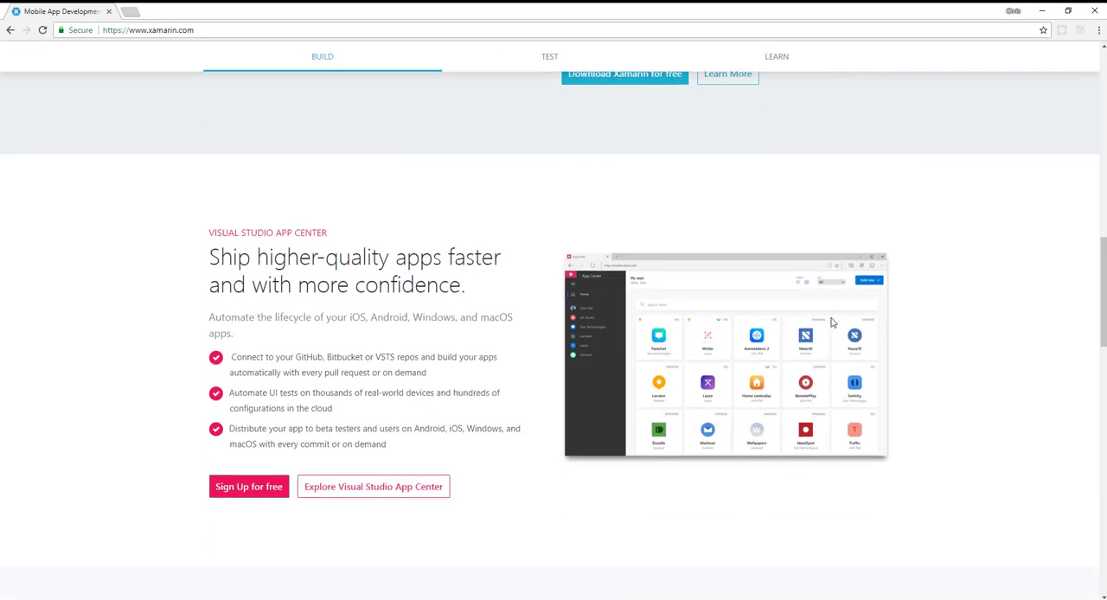
pyautogui.click(775, 56)
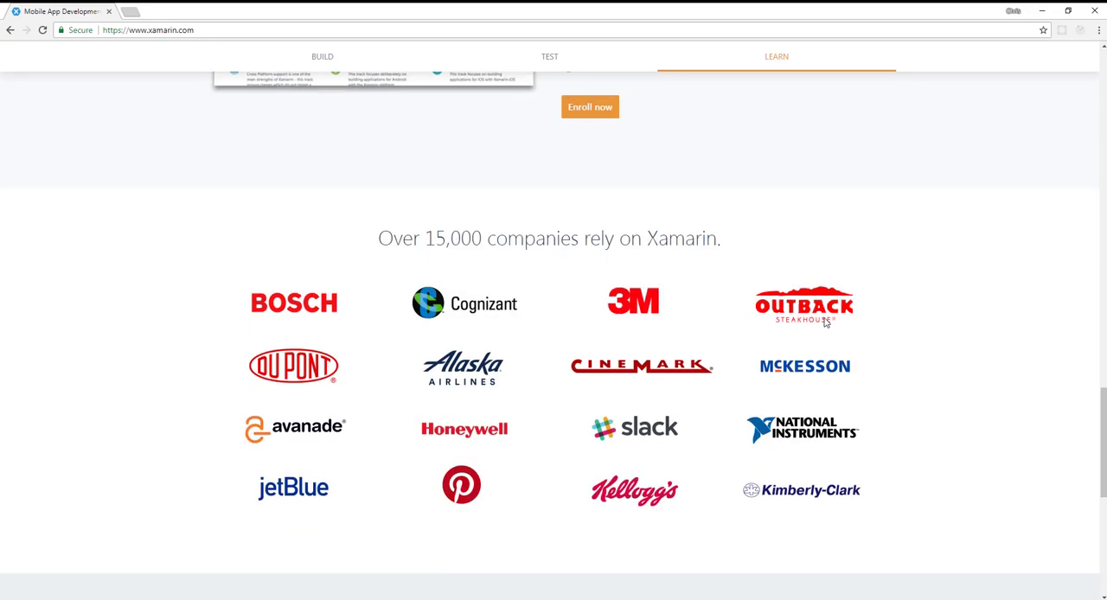
pyautogui.moveTo(794, 329)
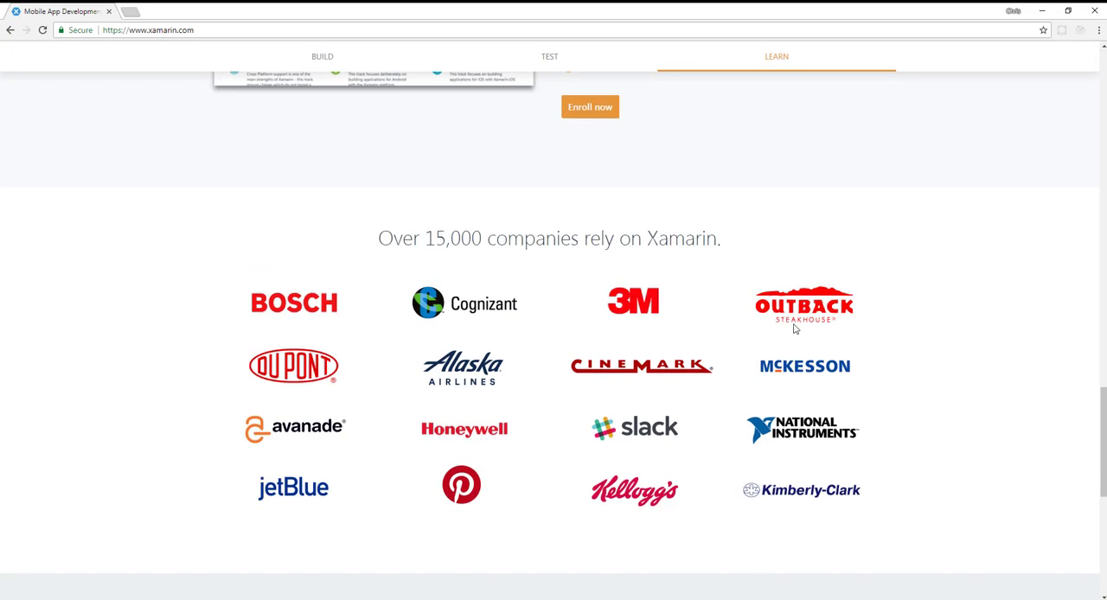
pyautogui.moveTo(897, 323)
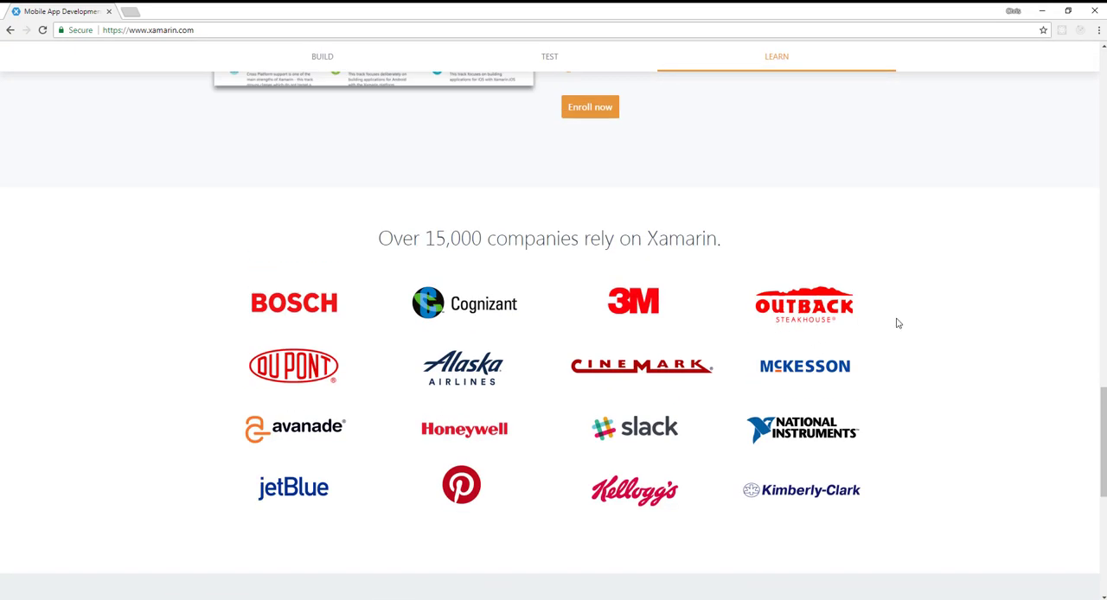
pyautogui.scroll(3)
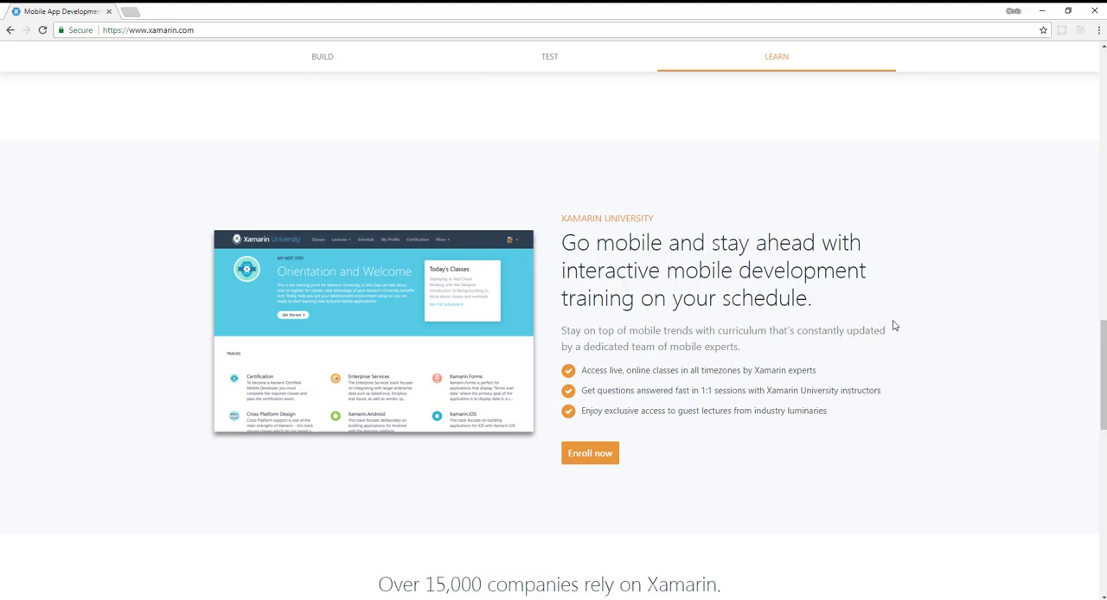
pyautogui.scroll(3)
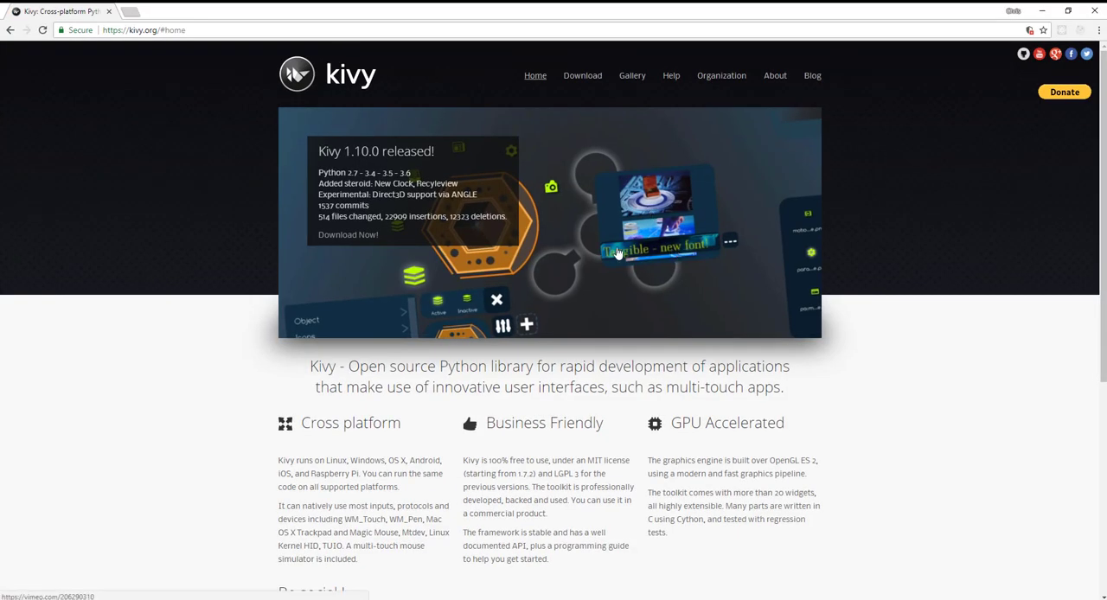
pyautogui.moveTo(467, 266)
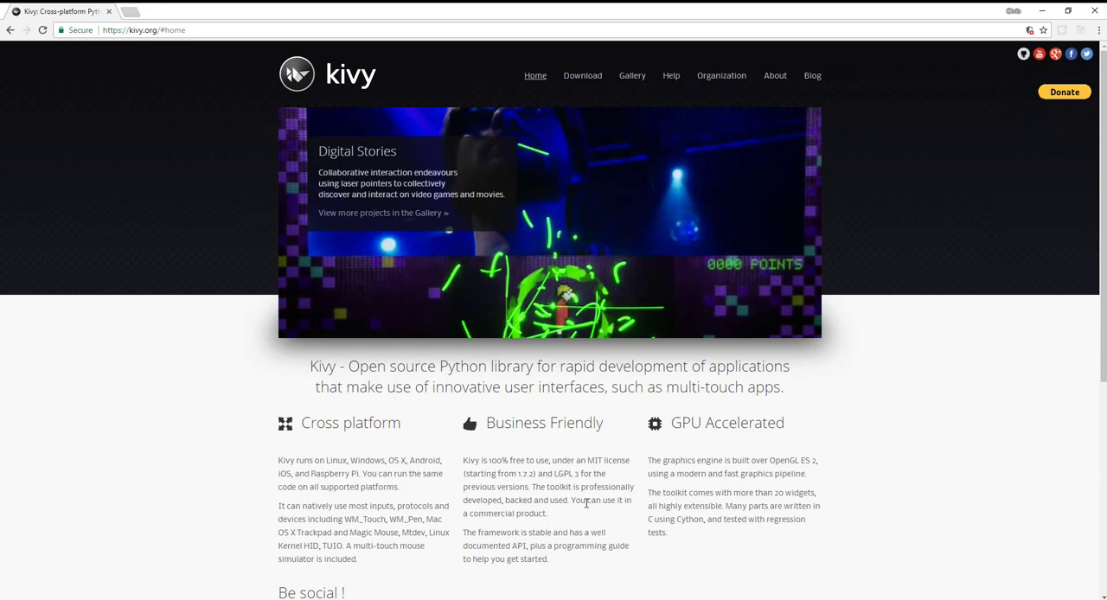
pyautogui.moveTo(666, 209)
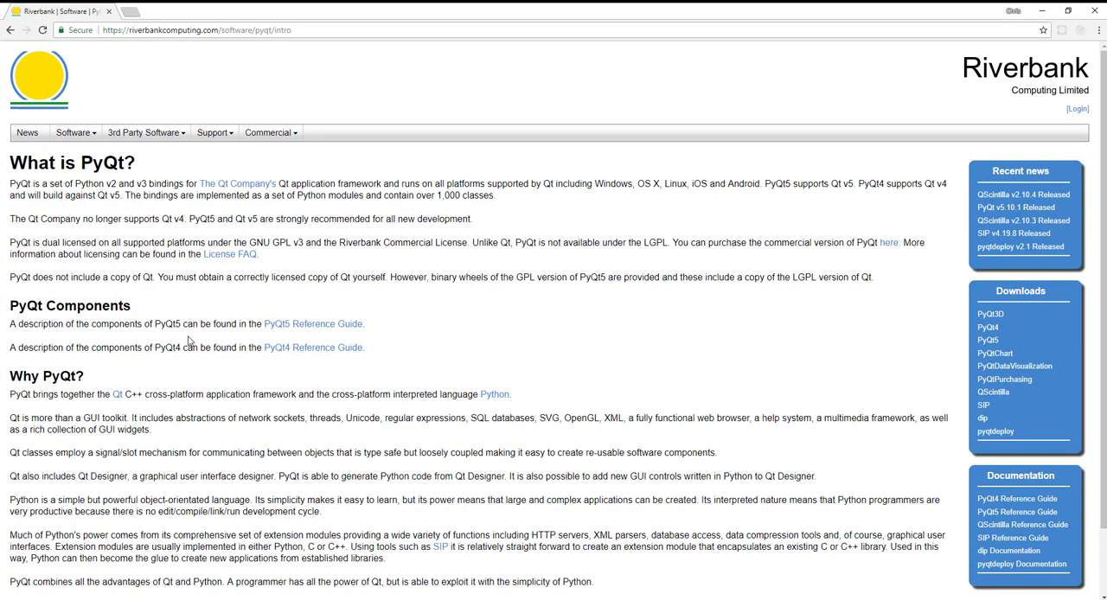
pyautogui.moveTo(229, 365)
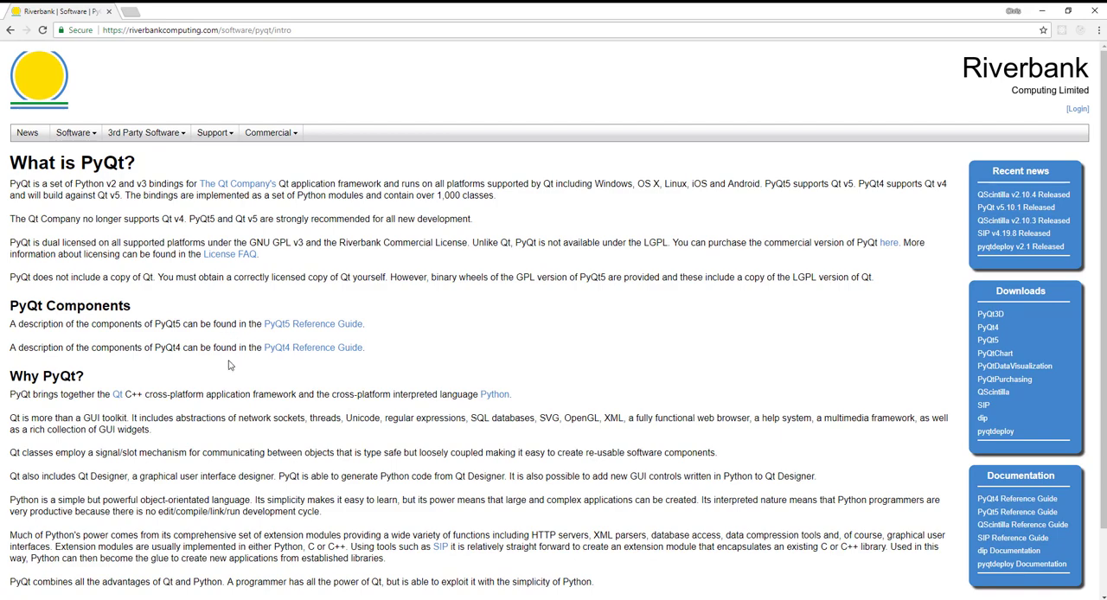
pyautogui.moveTo(363, 410)
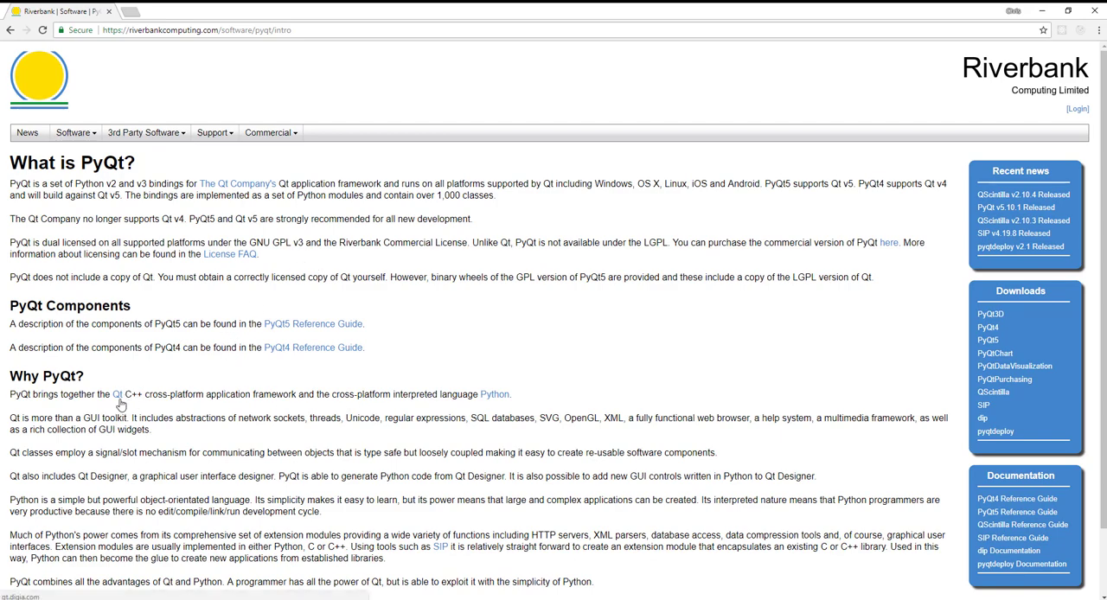
# - Follow the Qt link on the PyQt introduction page to the Qt homepage
pyautogui.click(114, 394)
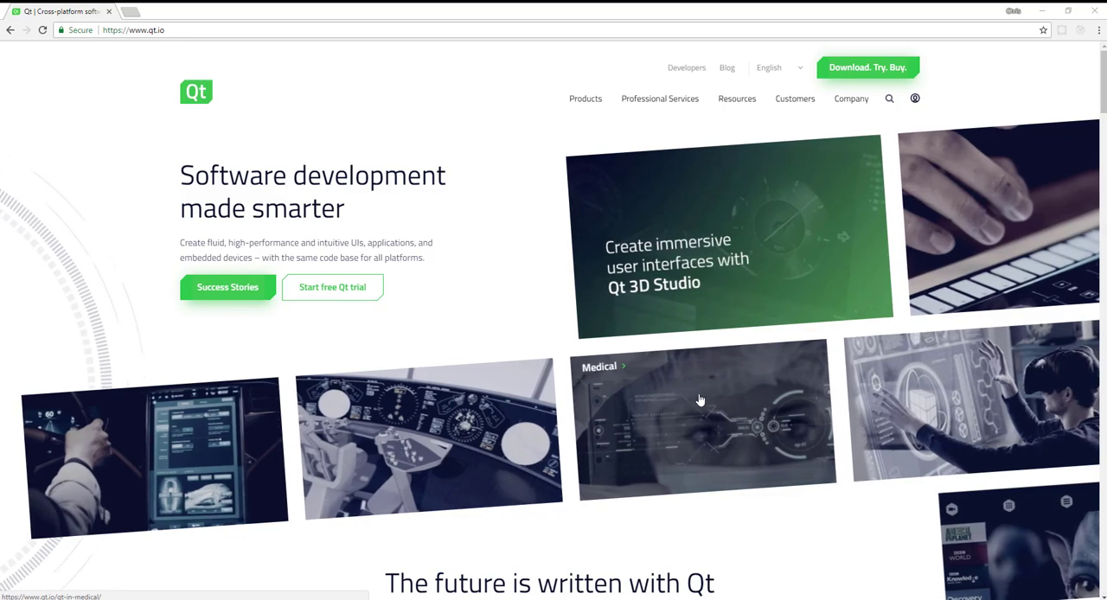
# - Scroll to 'The future is written with Qt' and cycle through the customer carousel
pyautogui.scroll(-3)
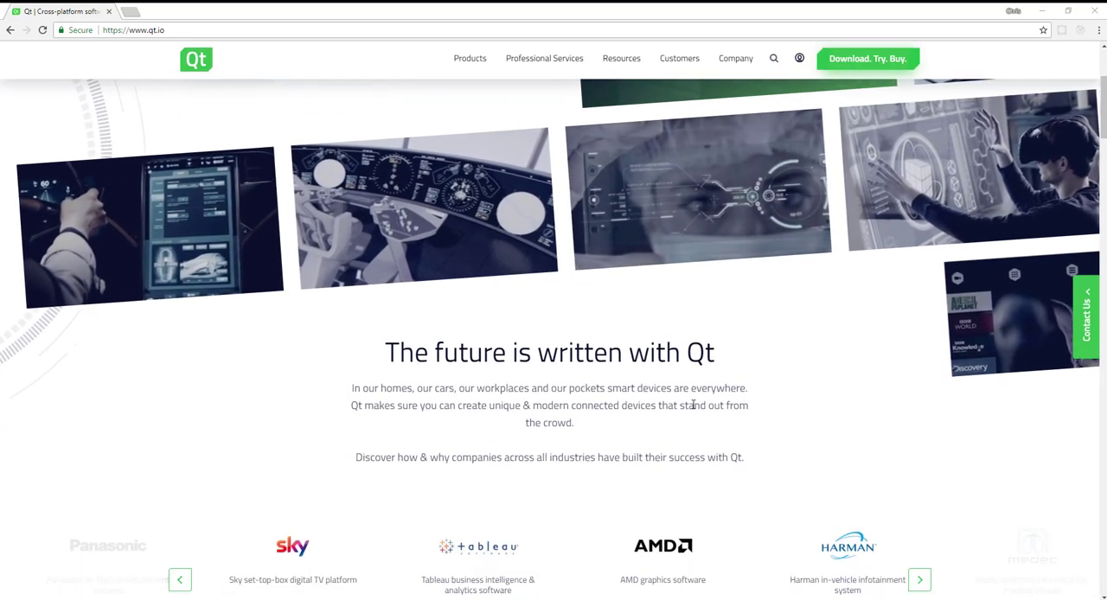
pyautogui.scroll(-3)
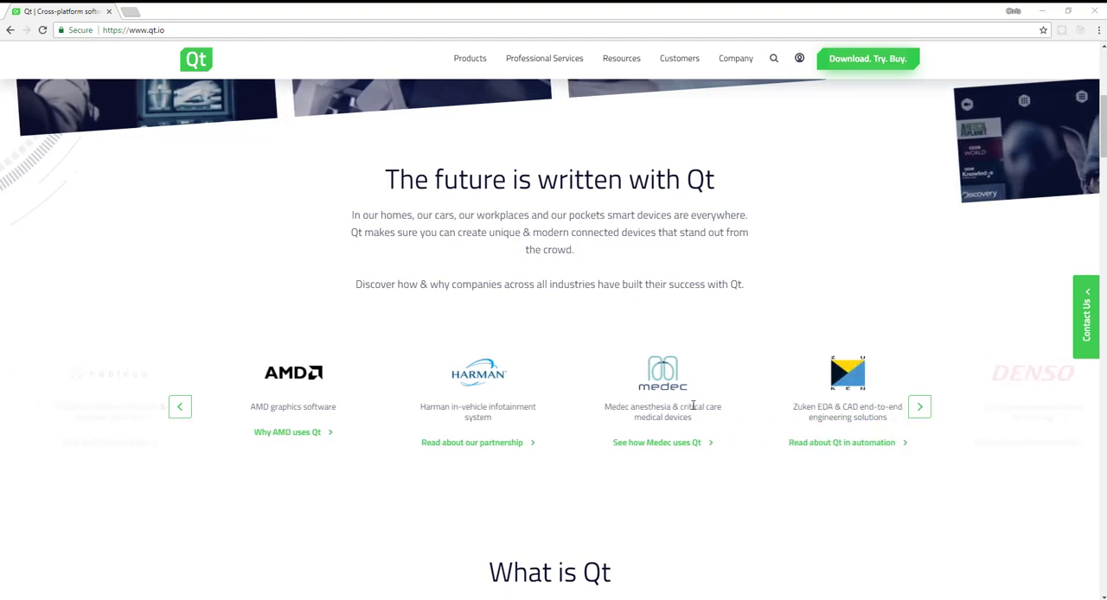
pyautogui.click(919, 406)
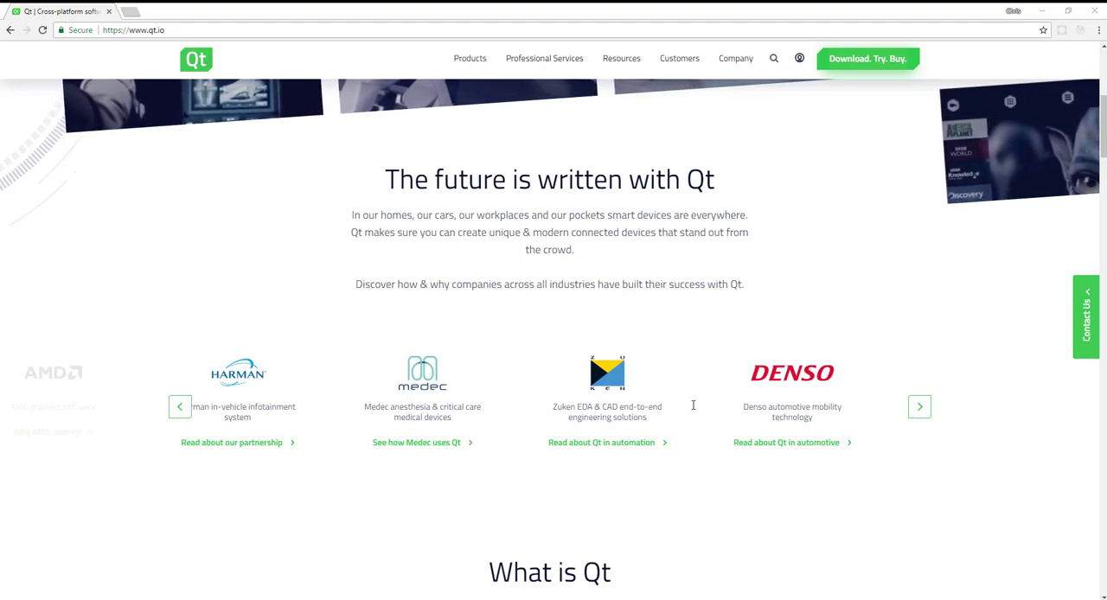
pyautogui.click(919, 407)
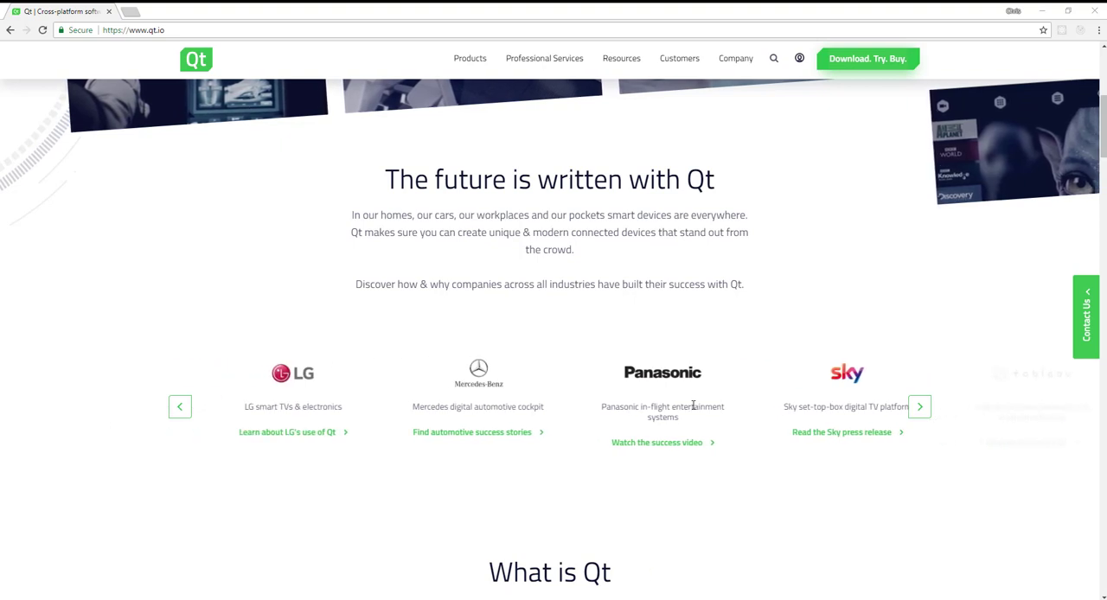
pyautogui.scroll(-3)
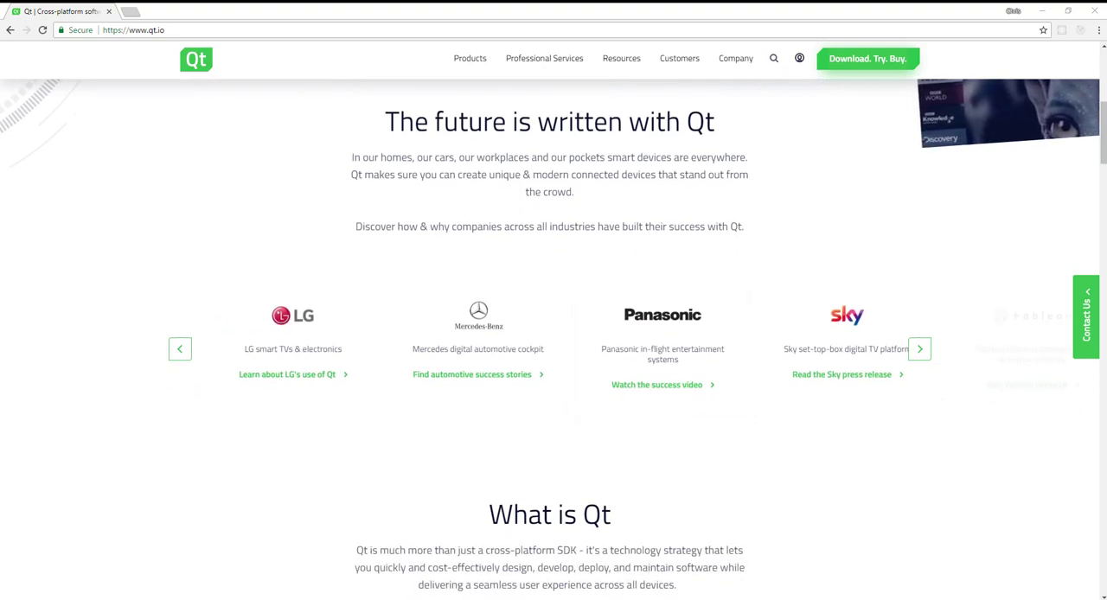
pyautogui.click(919, 349)
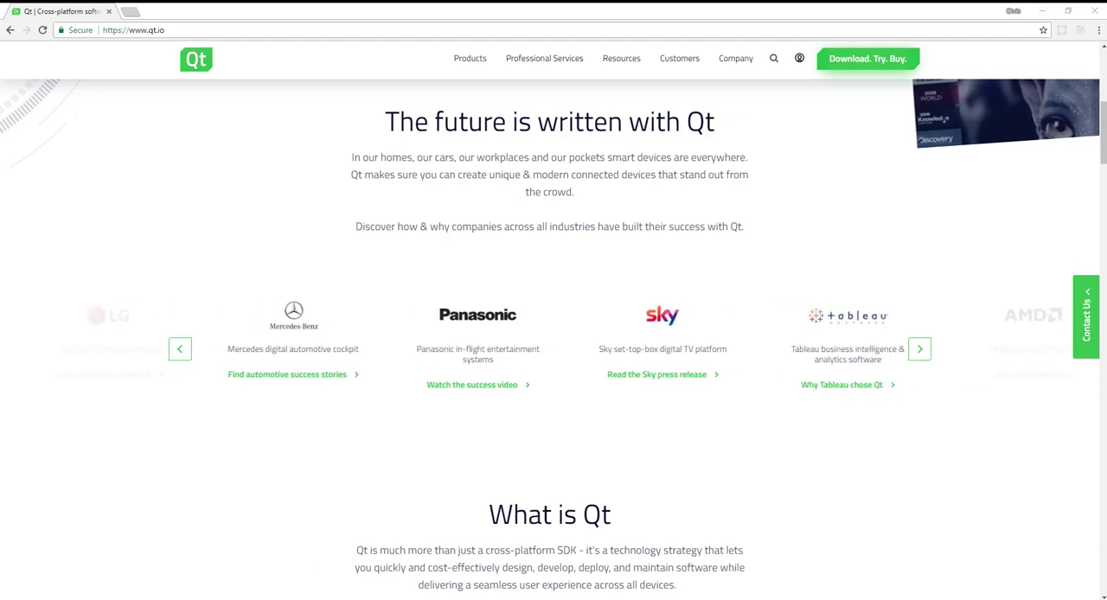
pyautogui.click(919, 348)
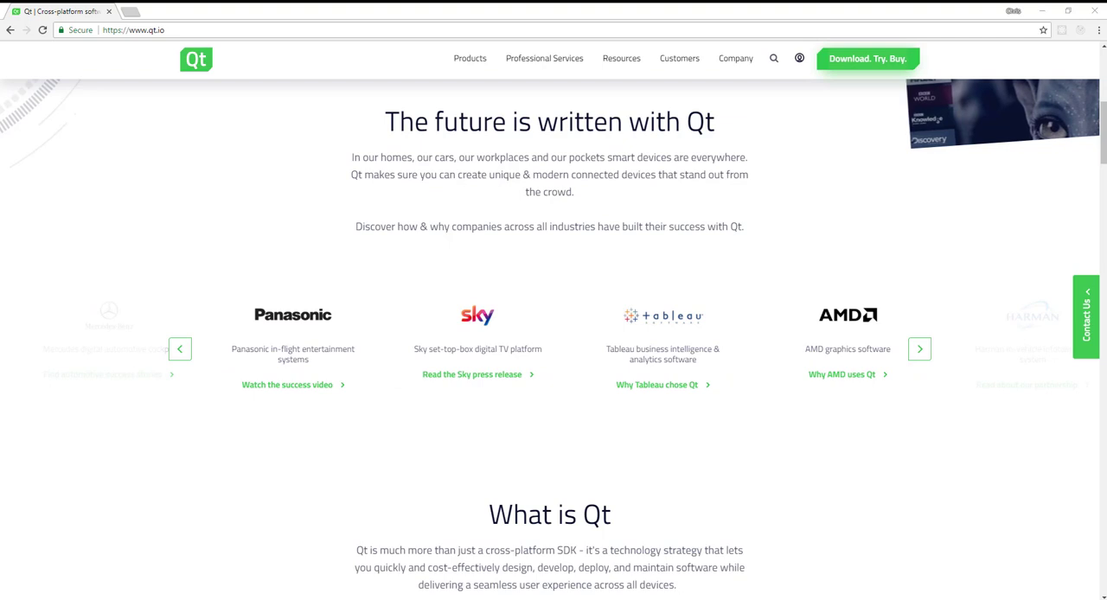
pyautogui.click(919, 349)
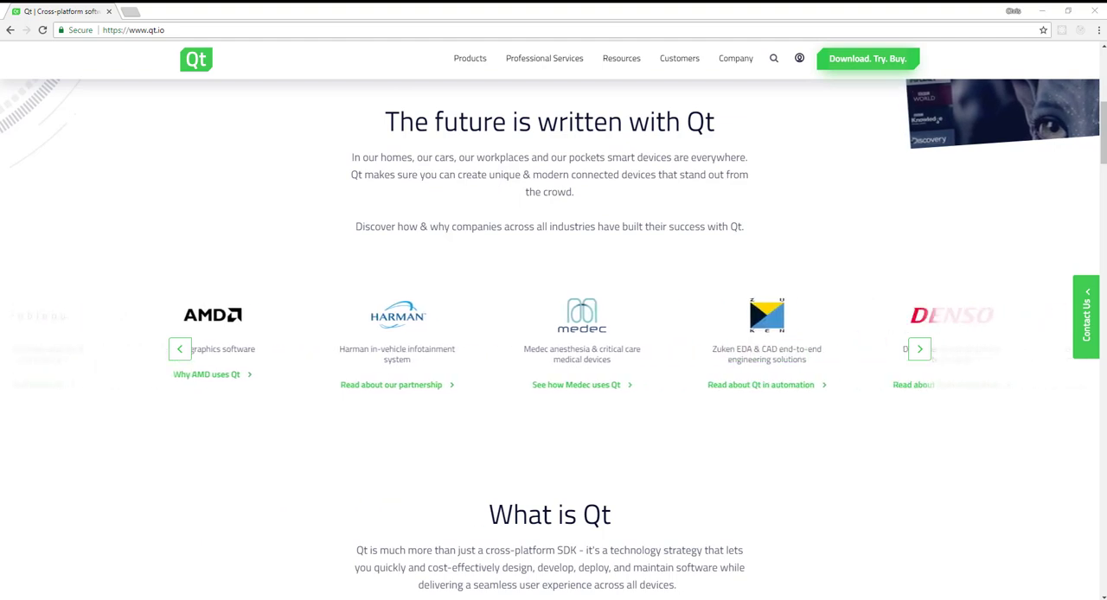
pyautogui.click(919, 348)
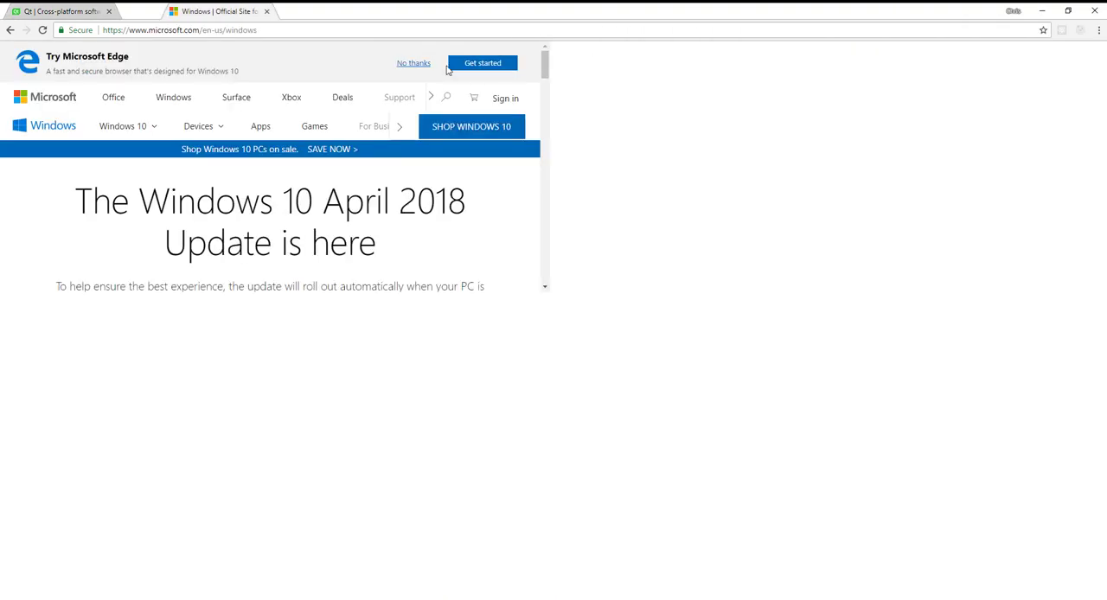
# - Scroll the Windows site past the update announcement to 'What can we help you find?'
pyautogui.scroll(-3)
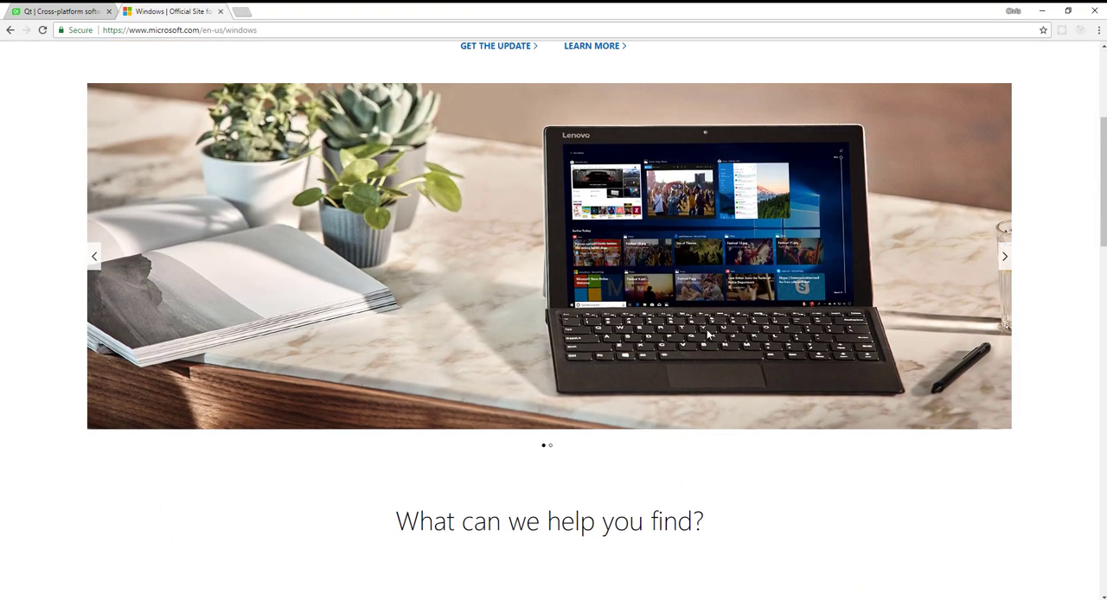
pyautogui.moveTo(703, 339)
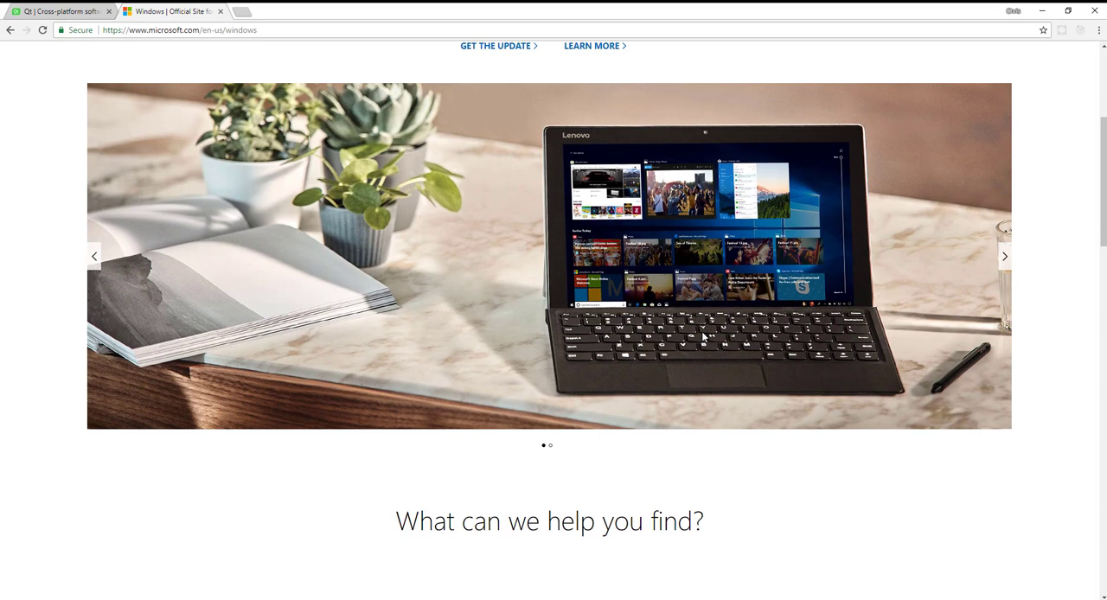
pyautogui.moveTo(705, 337)
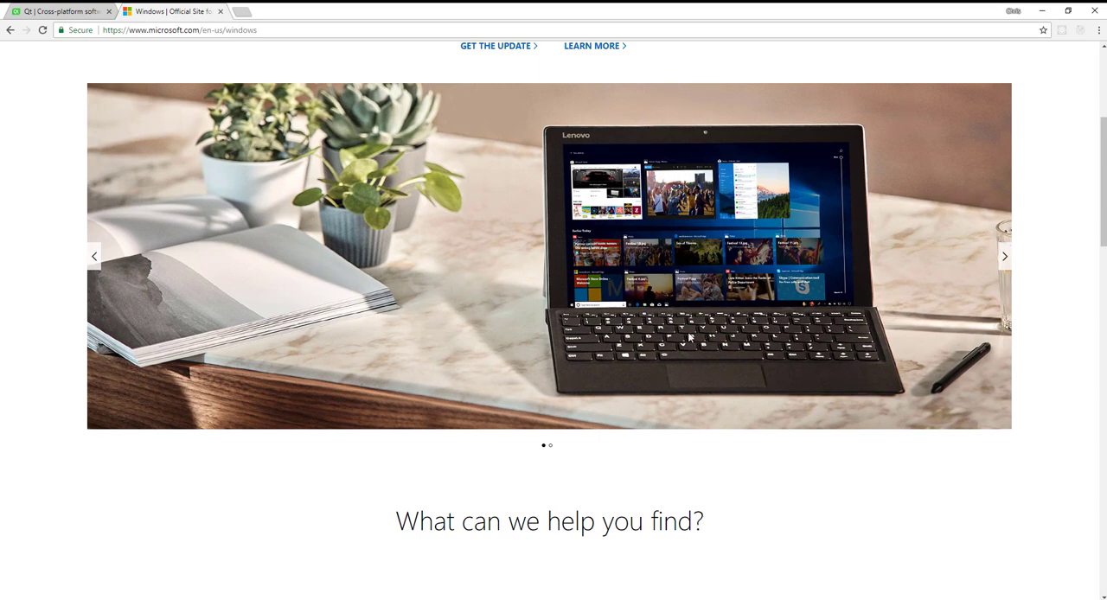